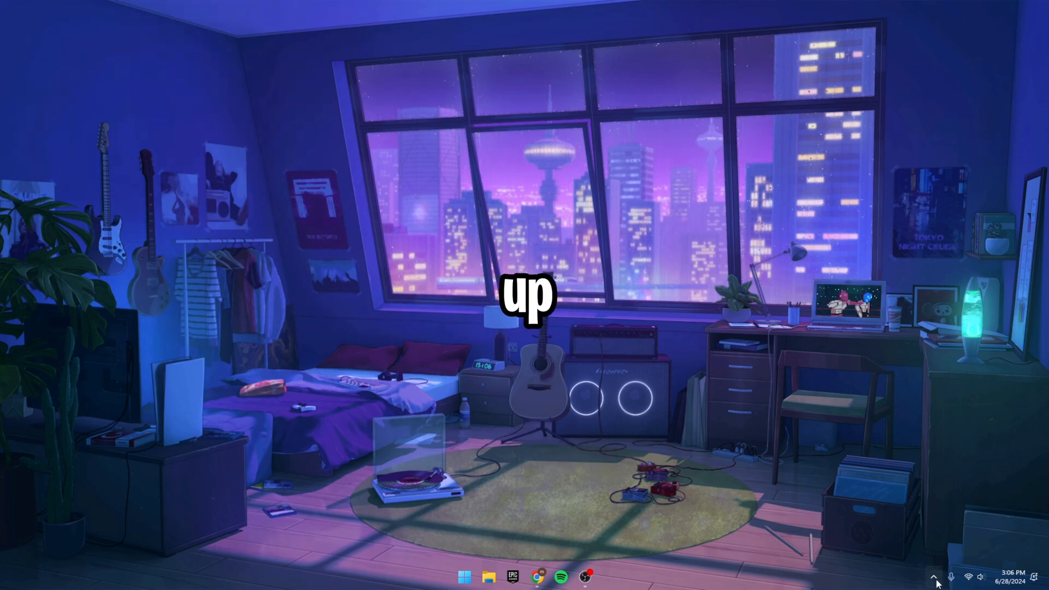
mouse_move(938, 577)
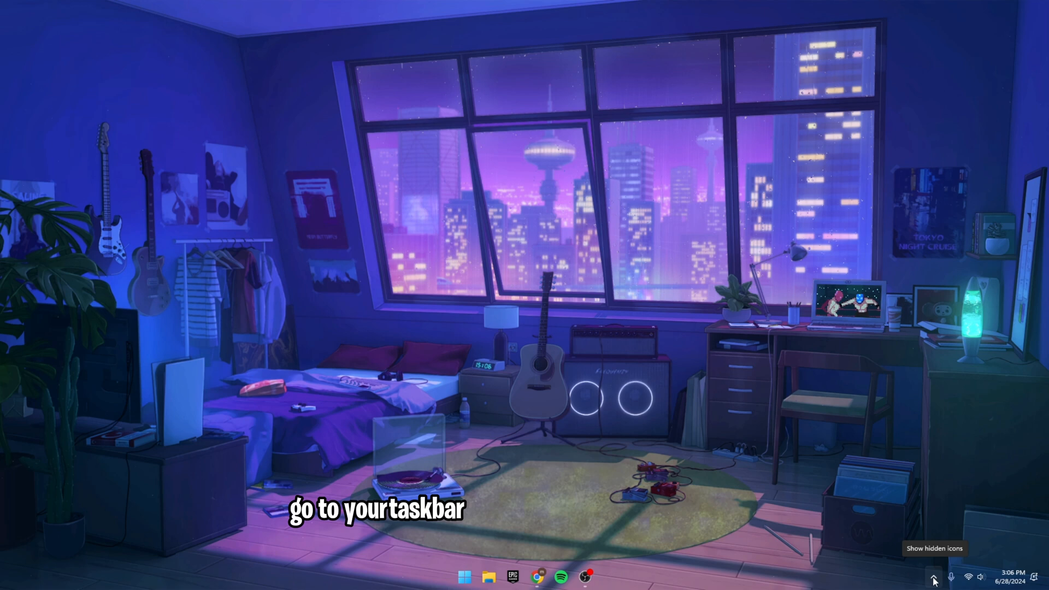
Step: Expand the hidden background app icons in the system tray
left_click(931, 576)
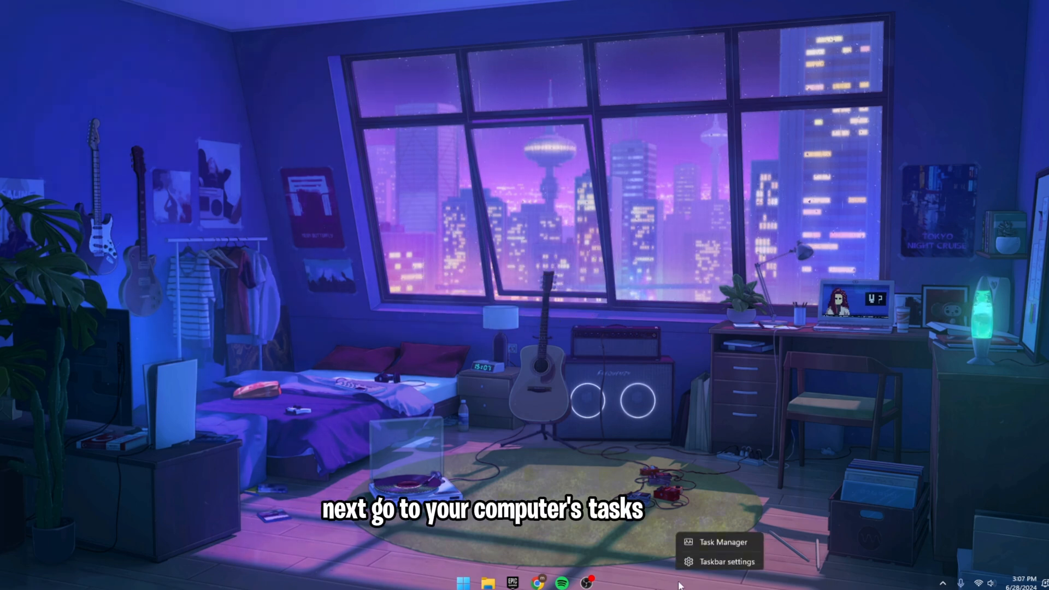
Step: Find GCC in Task Manager's Processes list, end its task, and close Task Manager
left_click(722, 541)
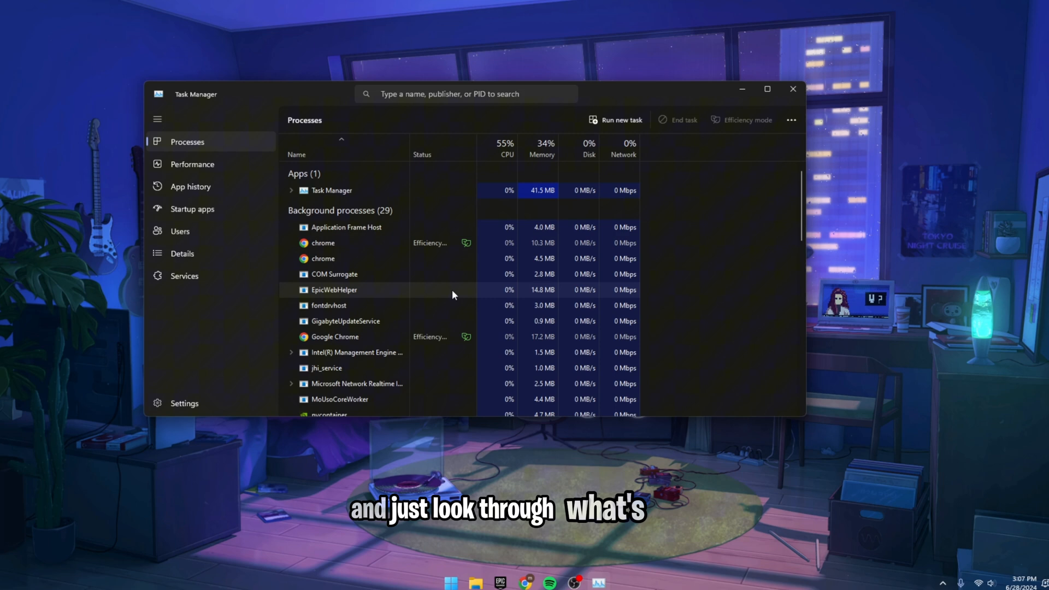
scroll("down", 3)
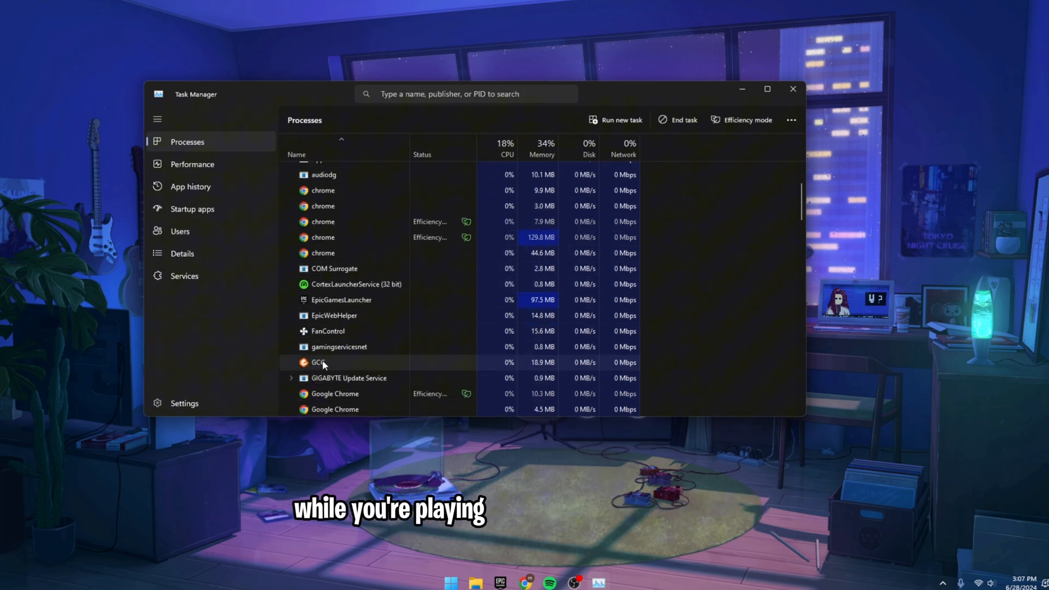
right_click(319, 362)
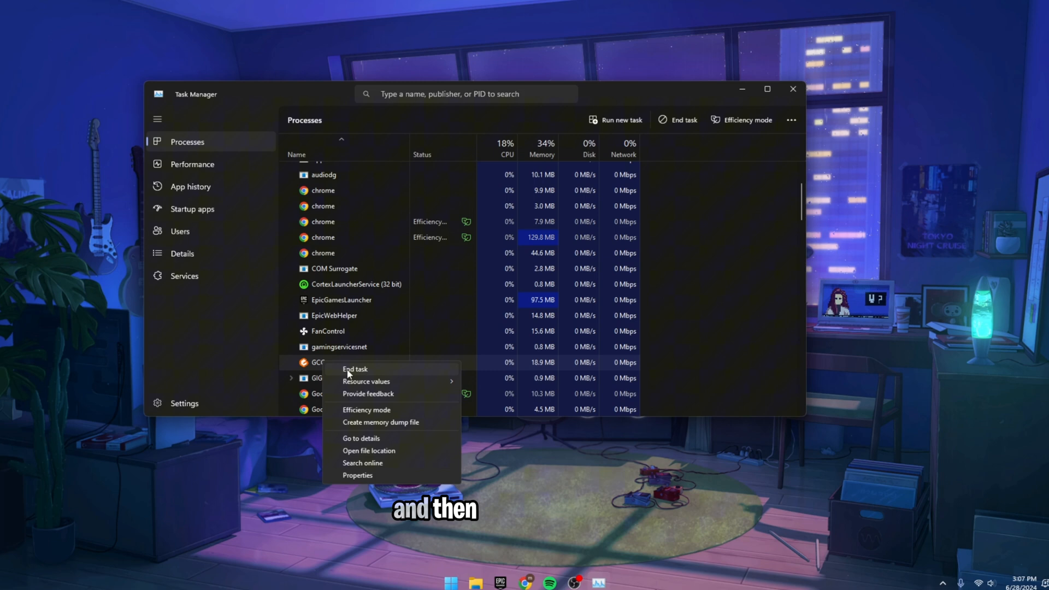
left_click(351, 363)
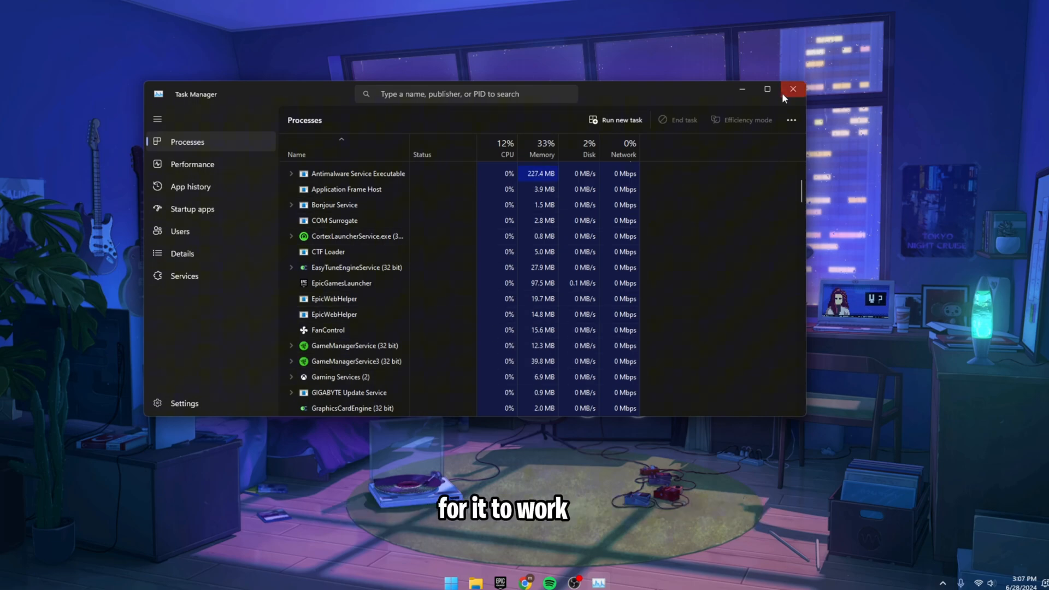
left_click(792, 89)
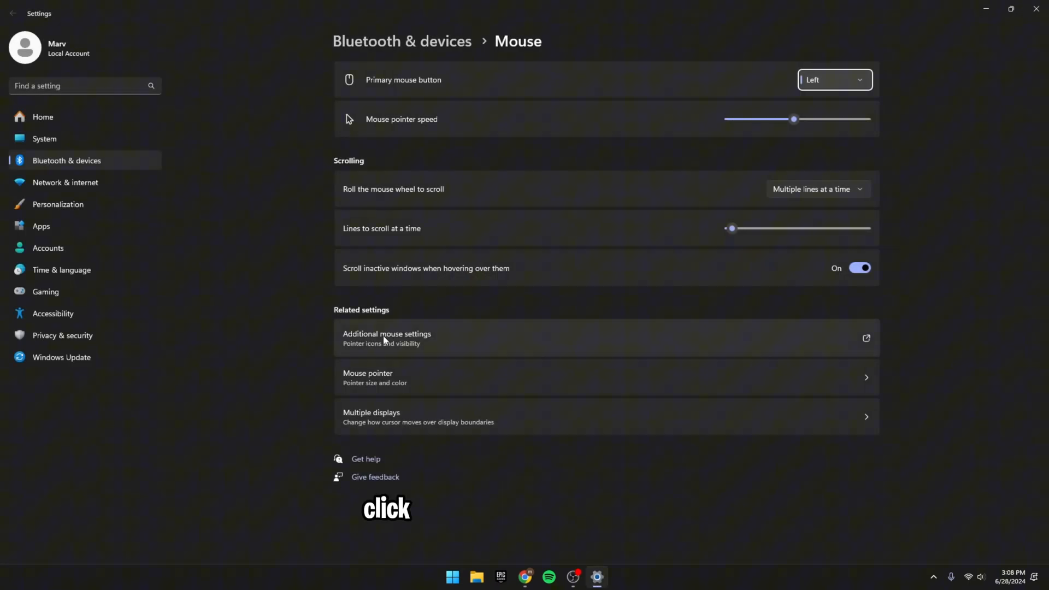
Step: Tick Enhance pointer precision in the mouse Pointer Options and apply it
left_click(386, 338)
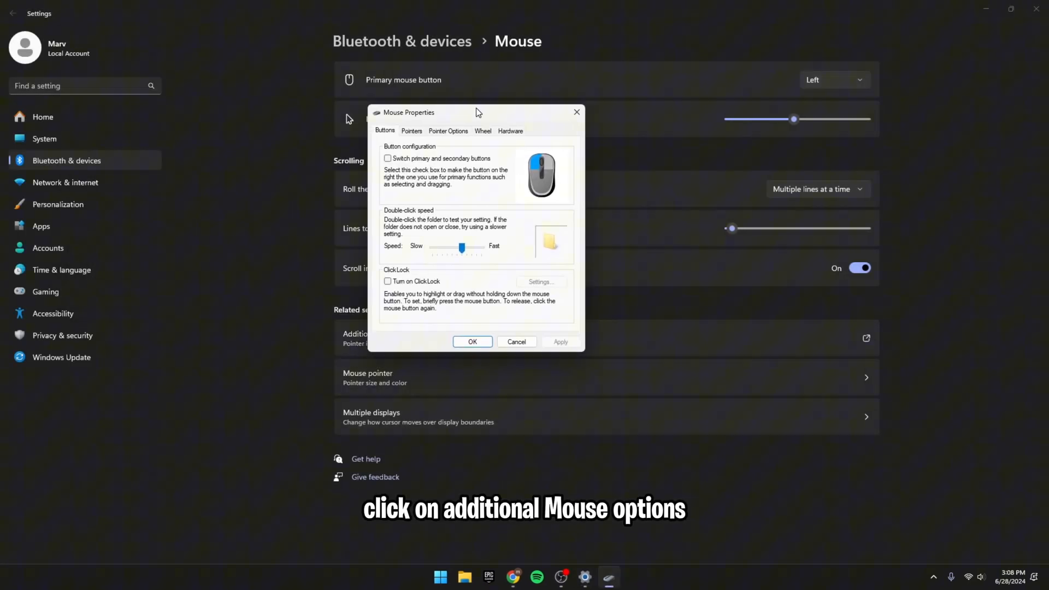
left_click(448, 131)
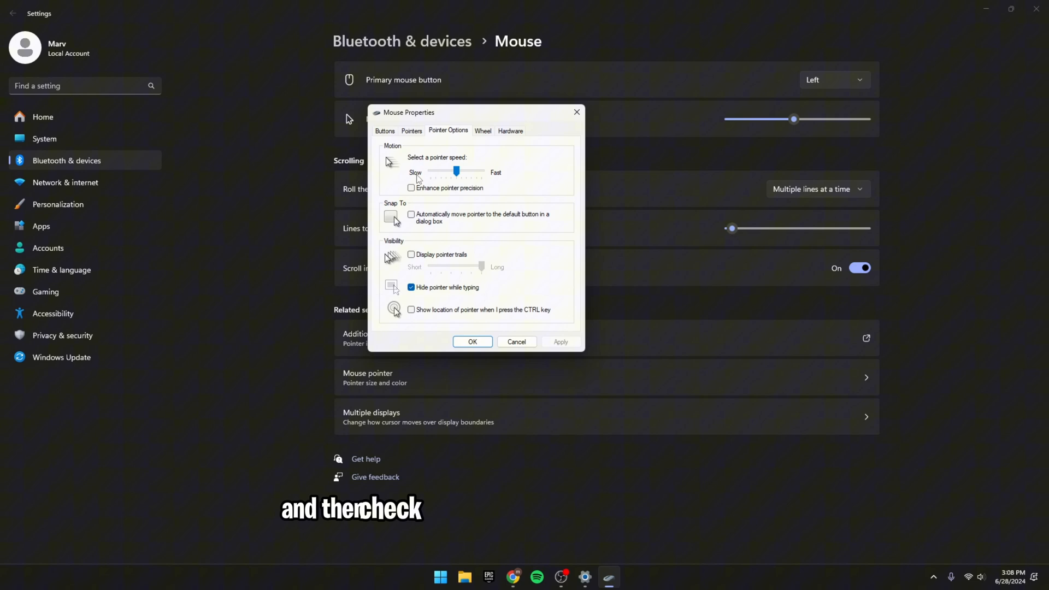
left_click(410, 187)
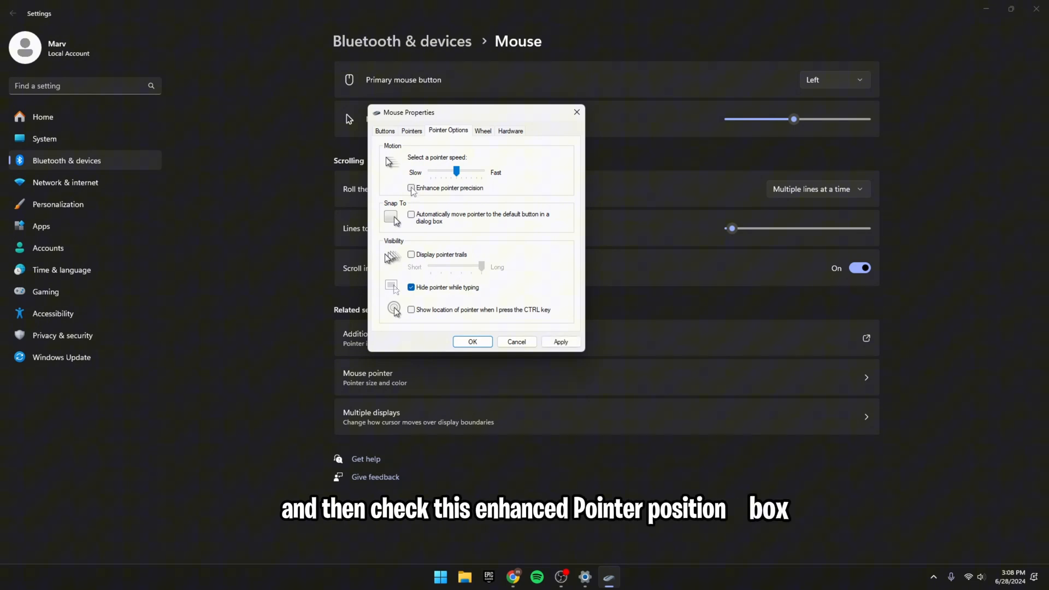
left_click(411, 188)
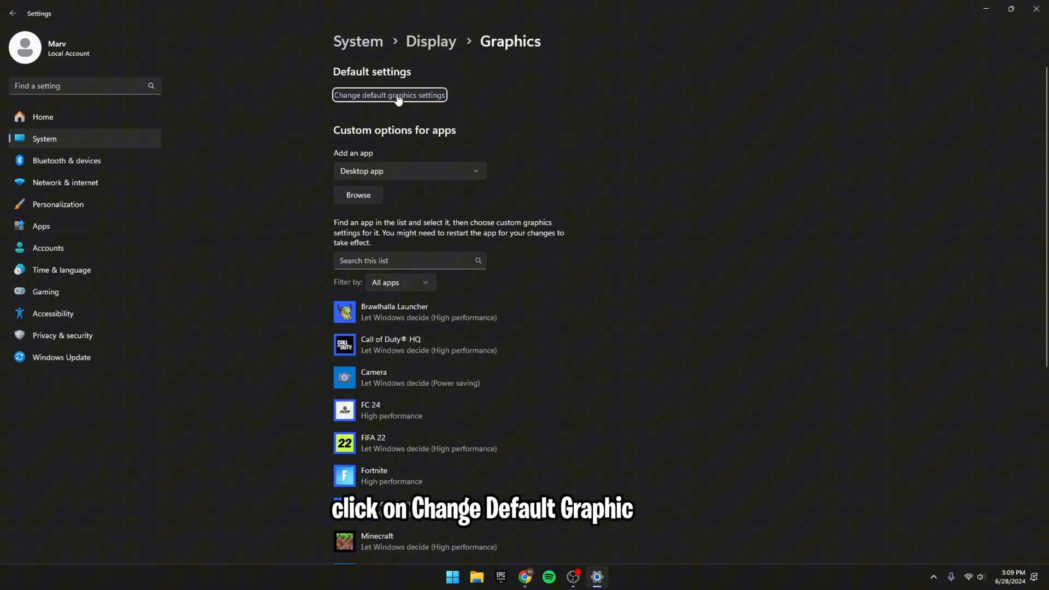
Step: Add the VALORANT executable to the graphics app list with High performance preference
left_click(390, 94)
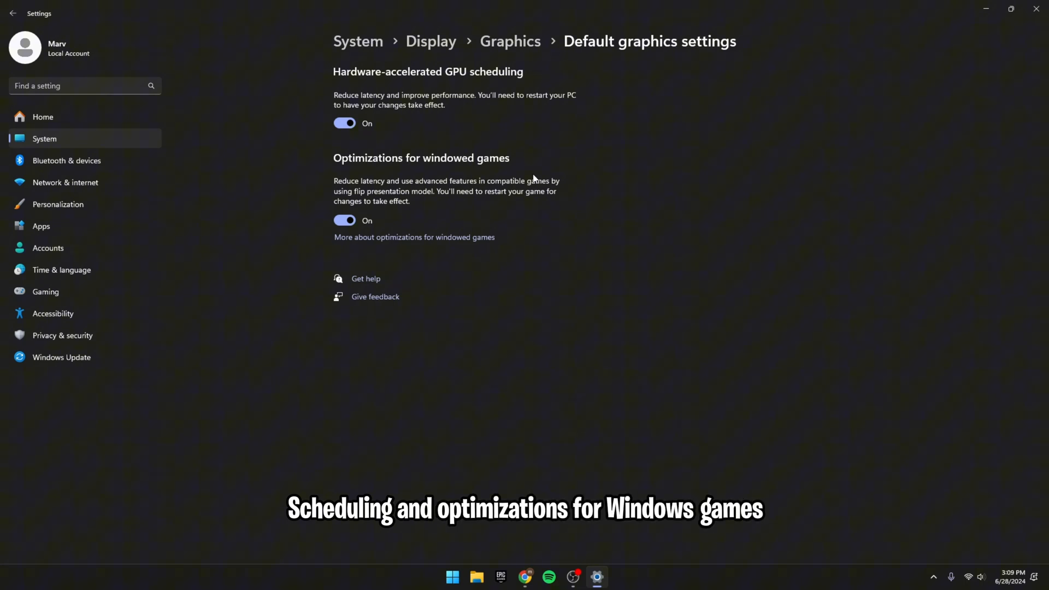
left_click(510, 41)
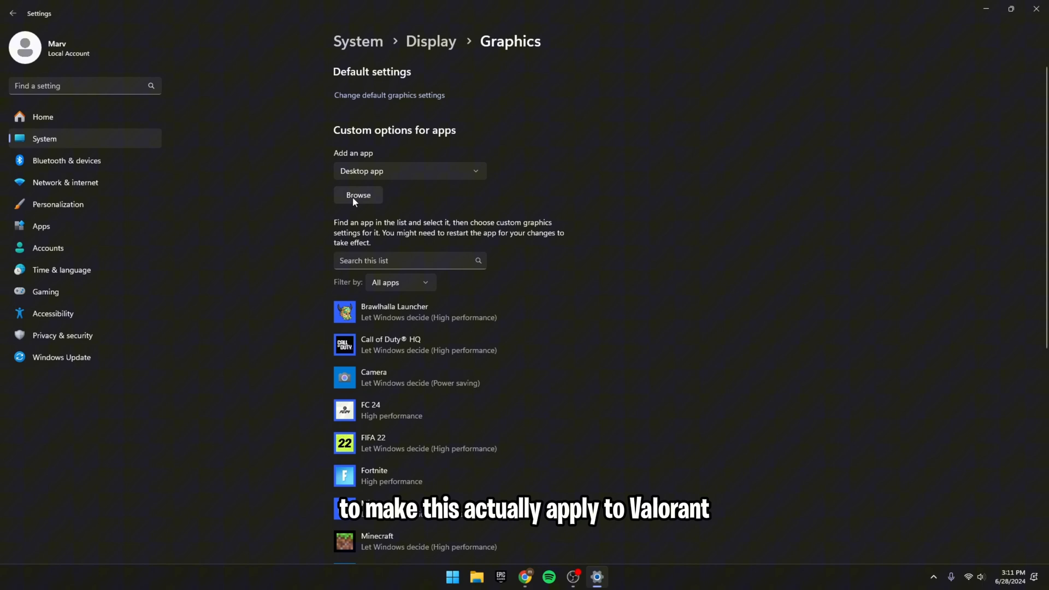
left_click(358, 195)
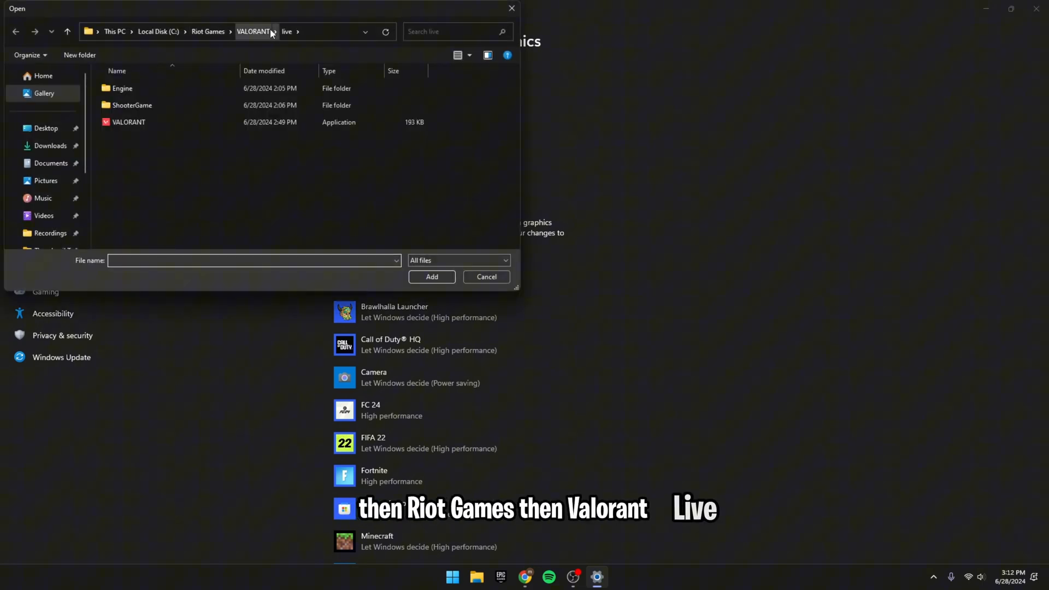
left_click(129, 122)
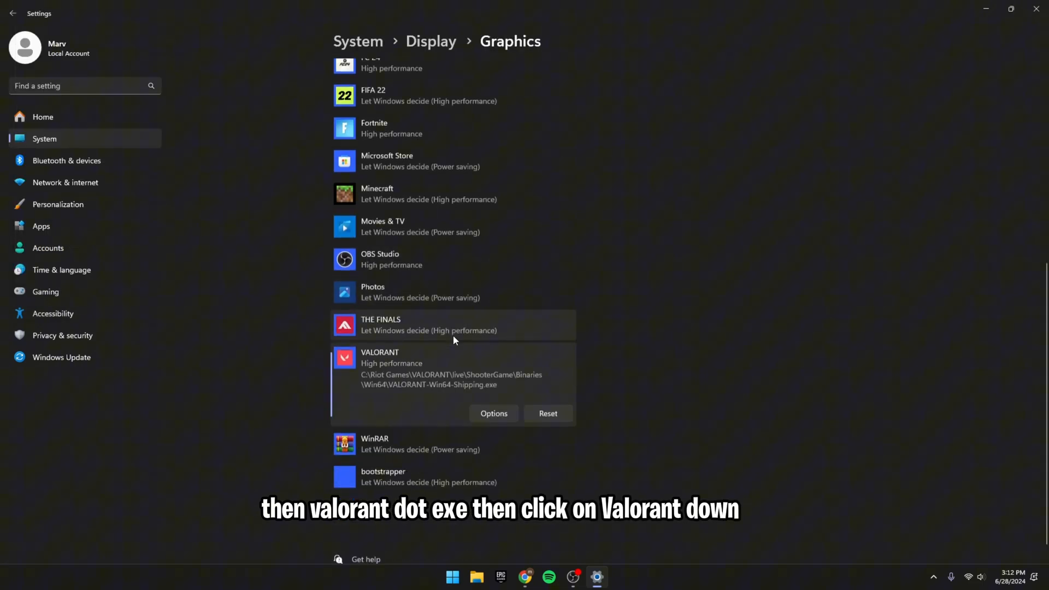
left_click(494, 413)
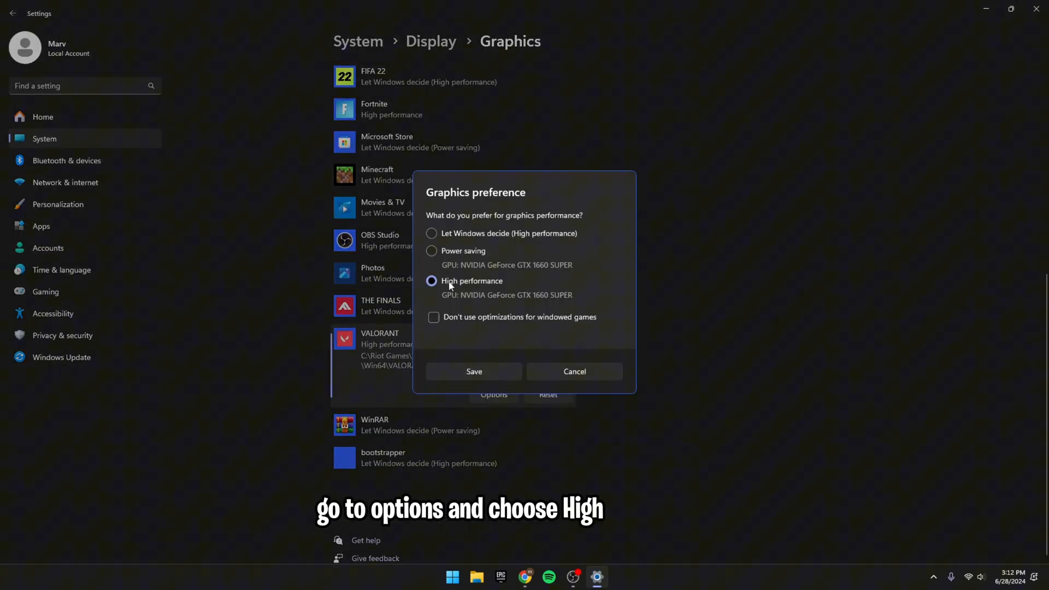
left_click(474, 371)
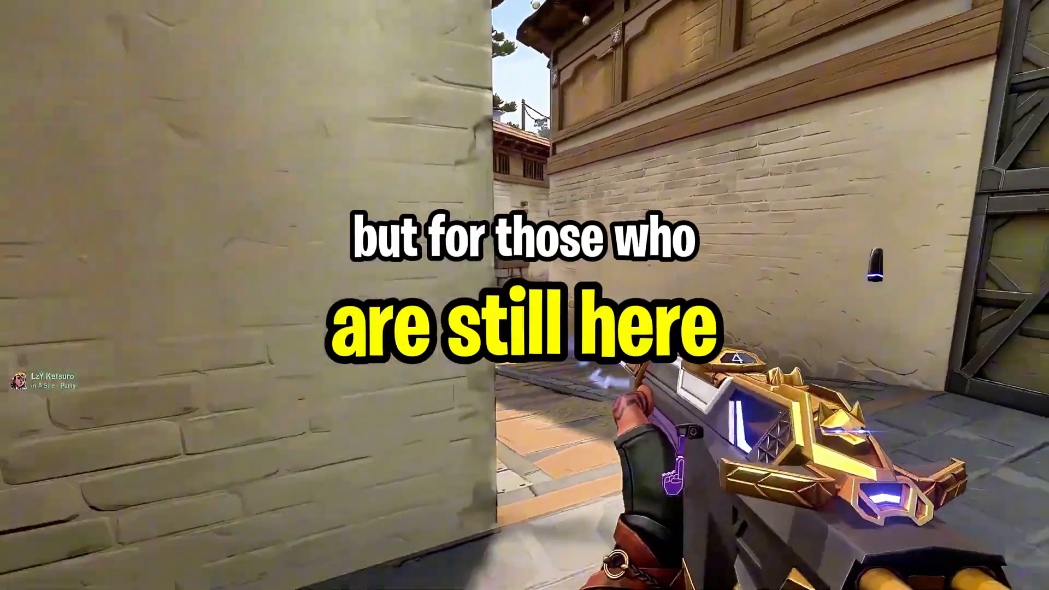
Step: Leave the Valorant match footage to get back to the desktop
right_click(537, 429)
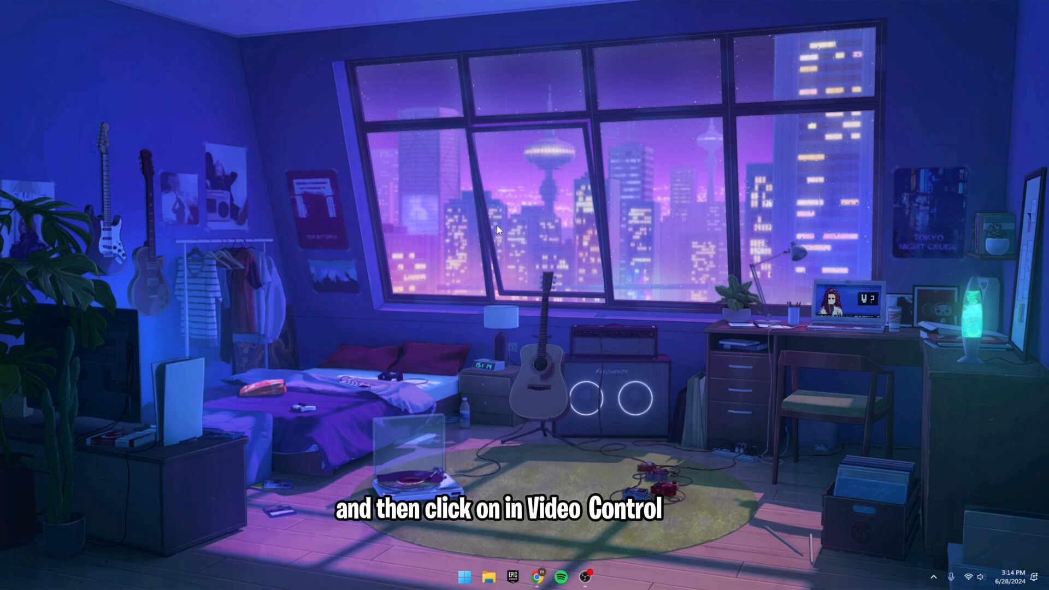
Step: Scroll valorant.exe's Manage 3D Settings feature list down to Vulkan/OpenGL present method
left_click(589, 576)
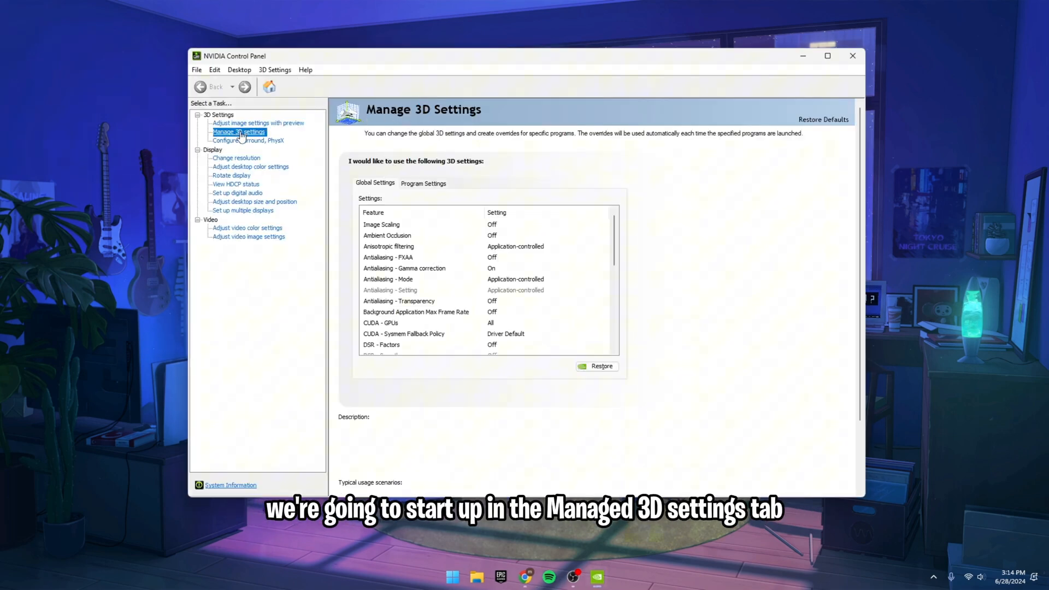
left_click(423, 183)
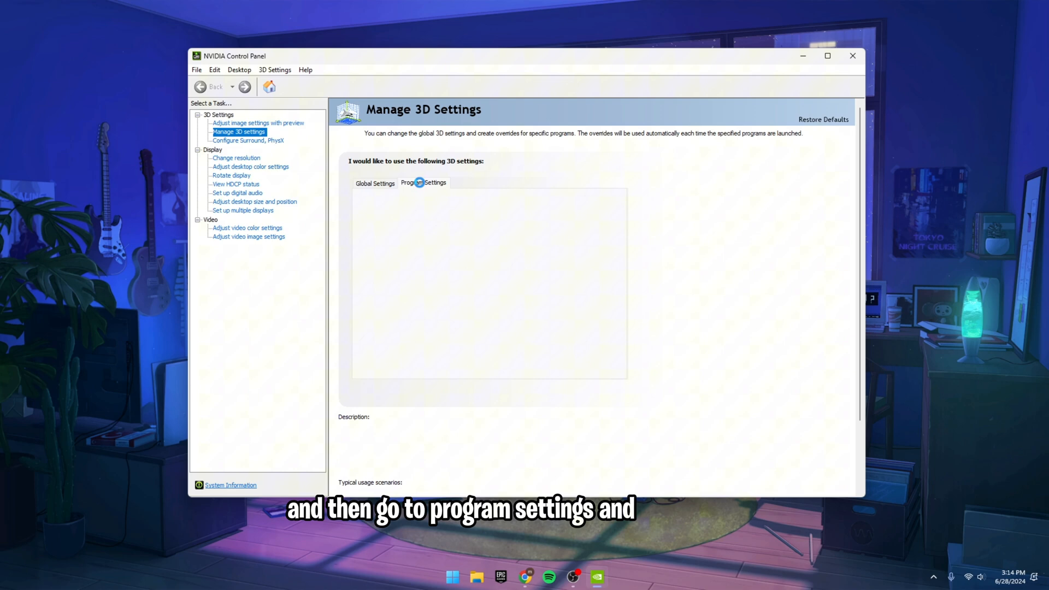
left_click(424, 183)
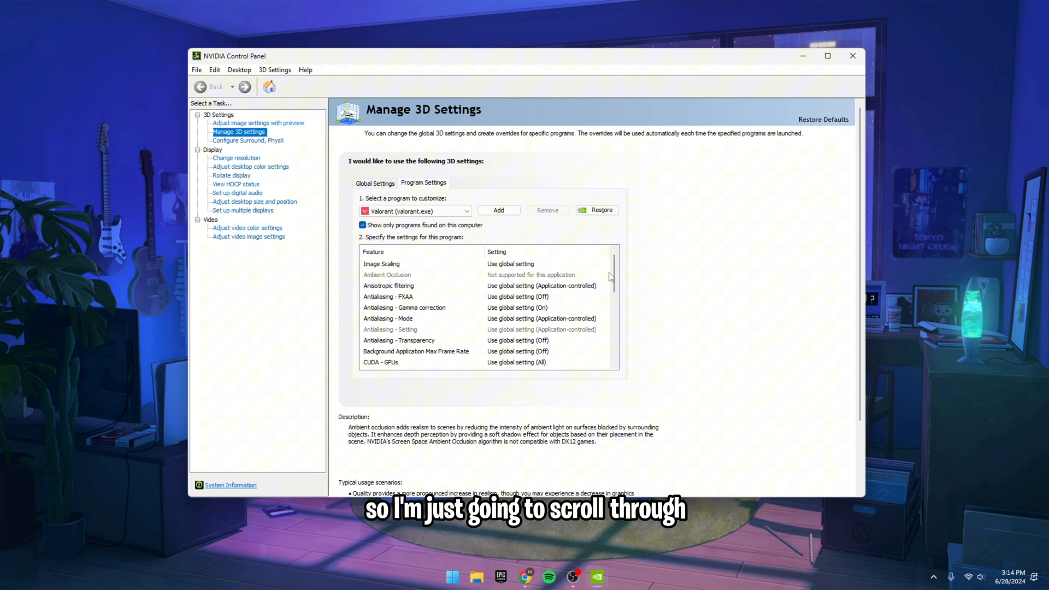
scroll("down", 3)
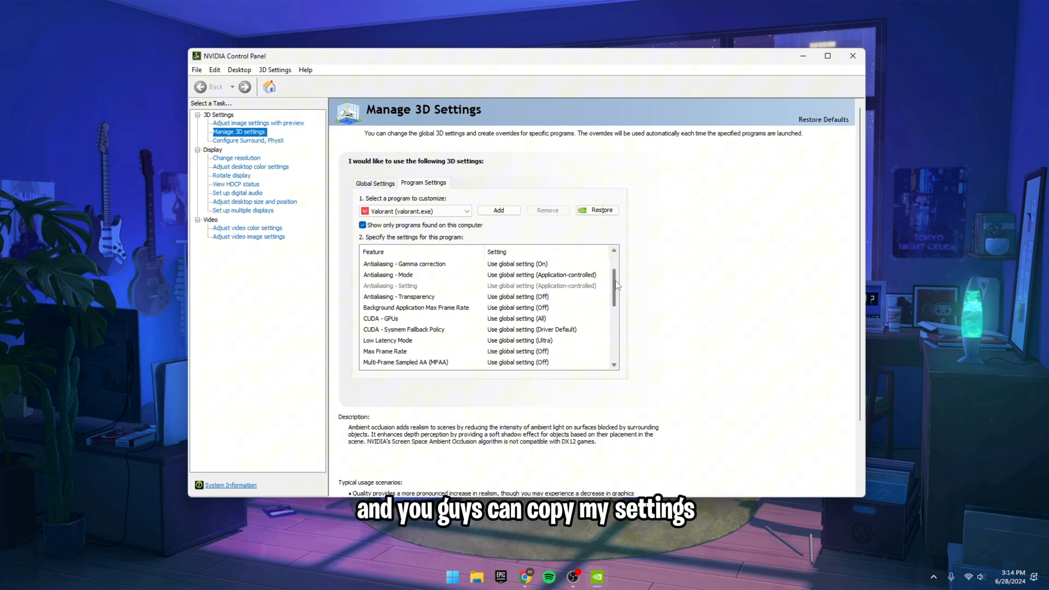
scroll("down", 3)
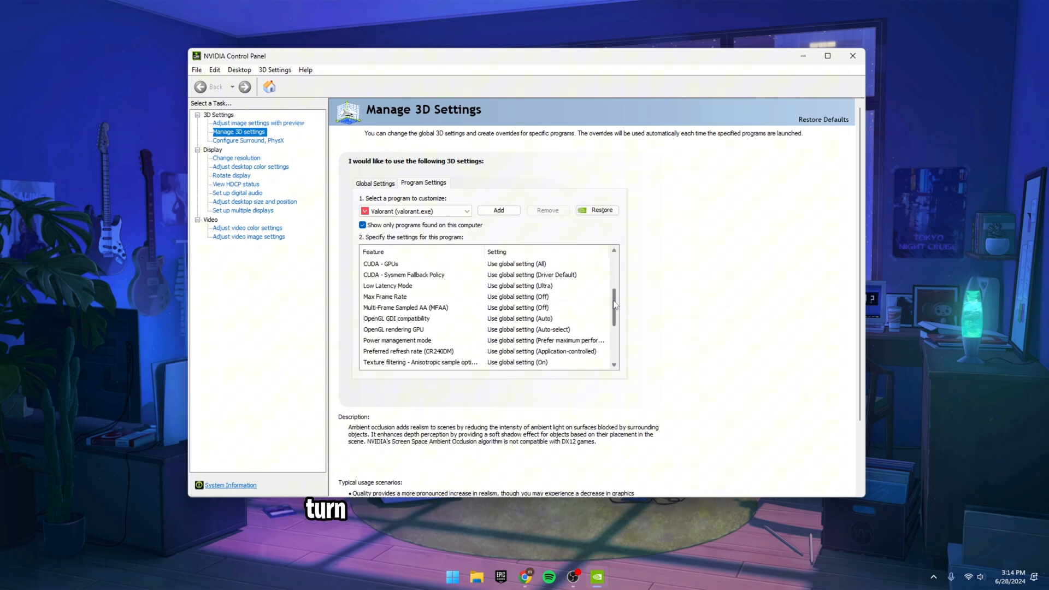
scroll("down", 3)
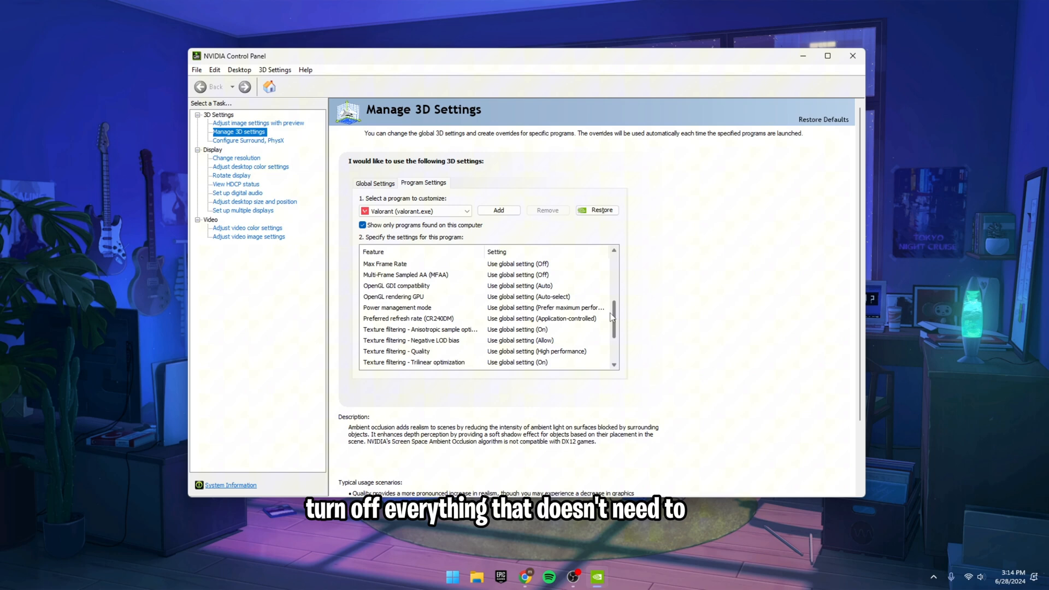
scroll("down", 3)
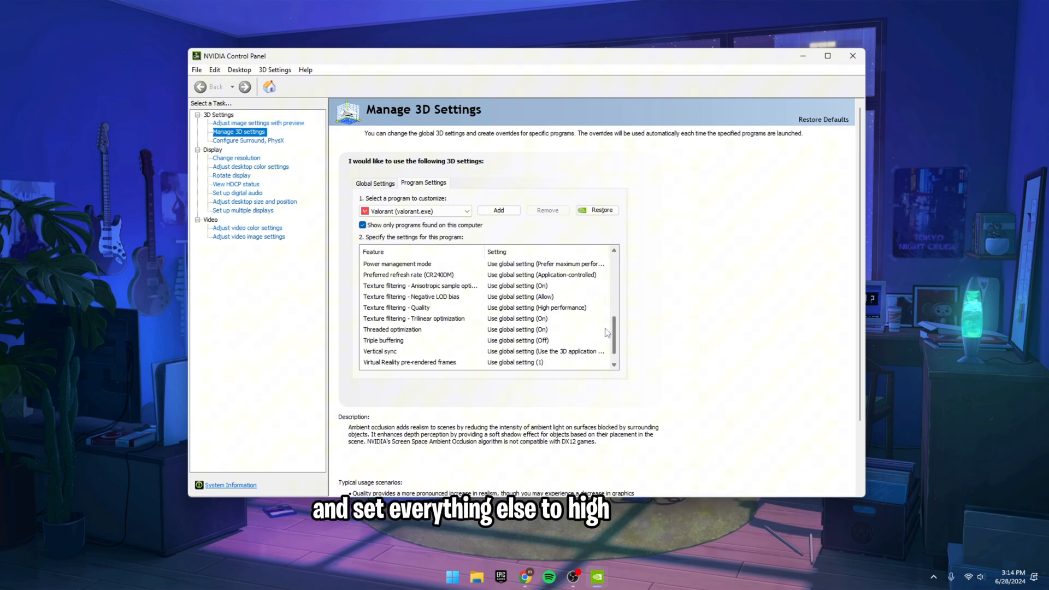
scroll("down", 3)
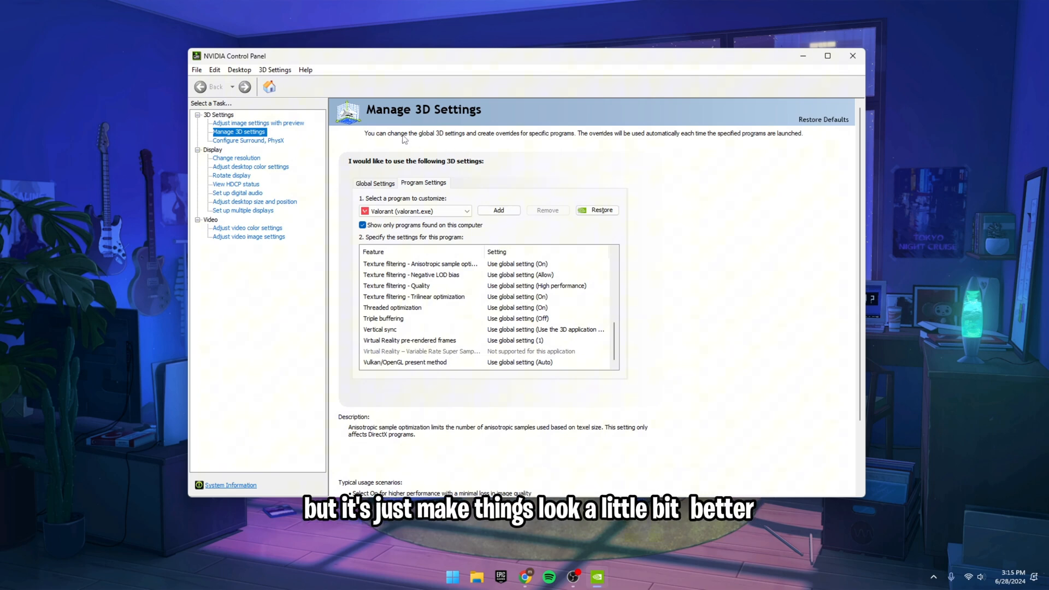
mouse_move(332, 141)
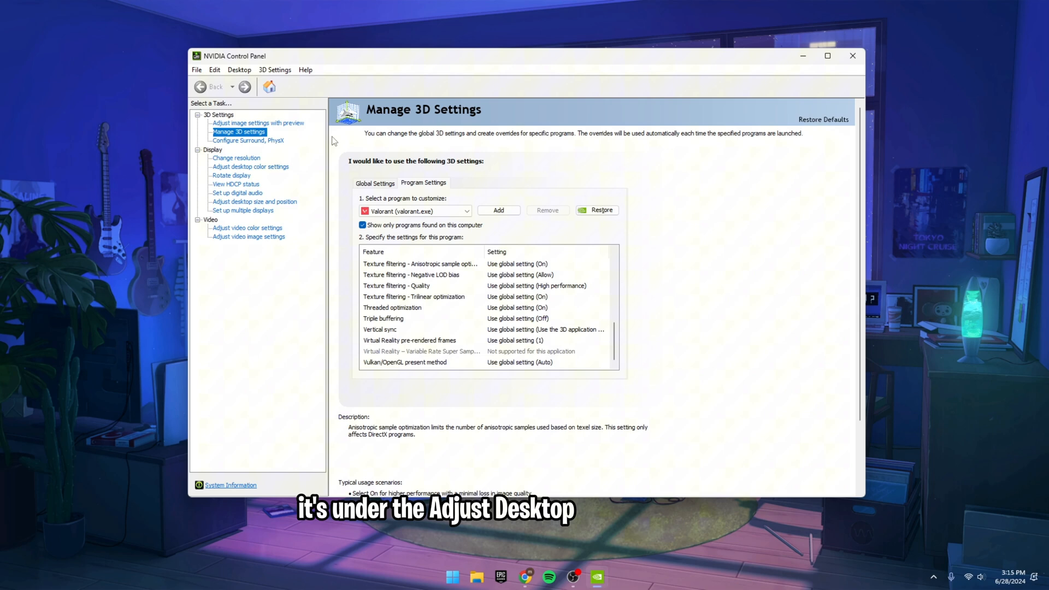
Step: Set Digital vibrance to 70% under Adjust desktop color settings and apply
left_click(250, 167)
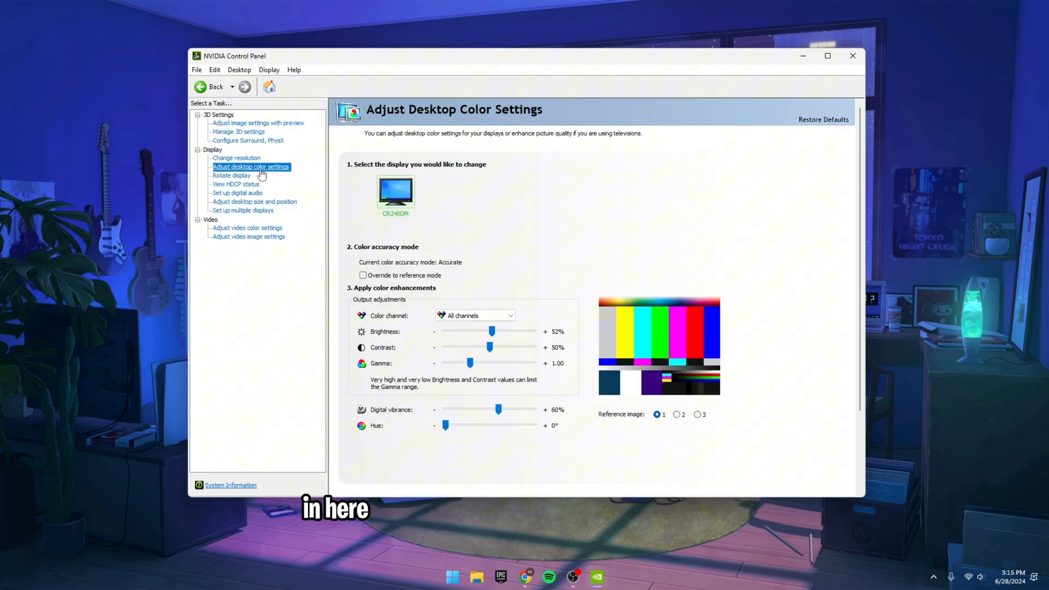
mouse_move(440, 387)
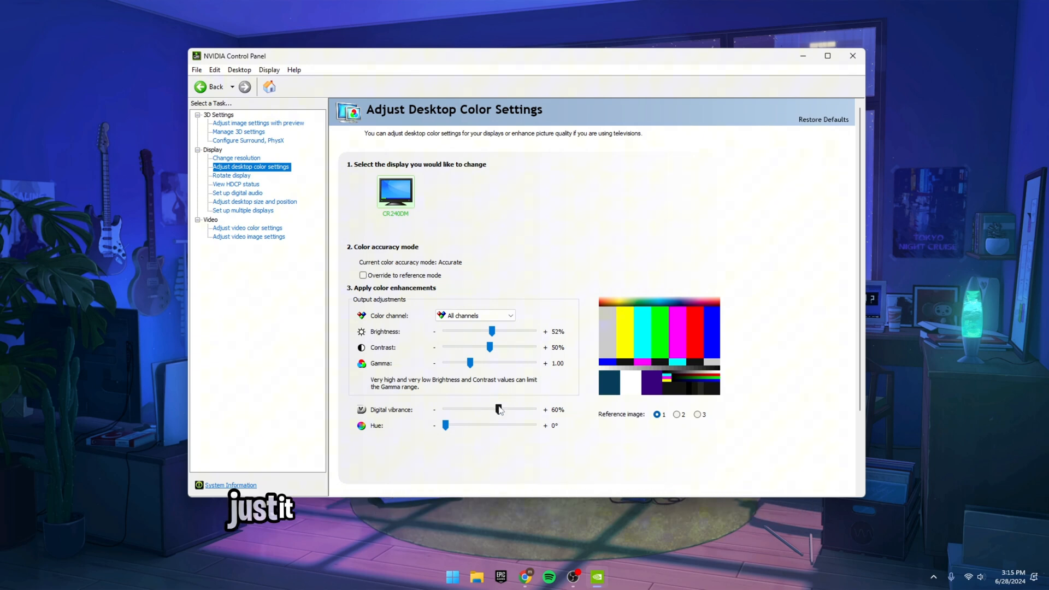
left_click_drag(498, 409, 509, 409)
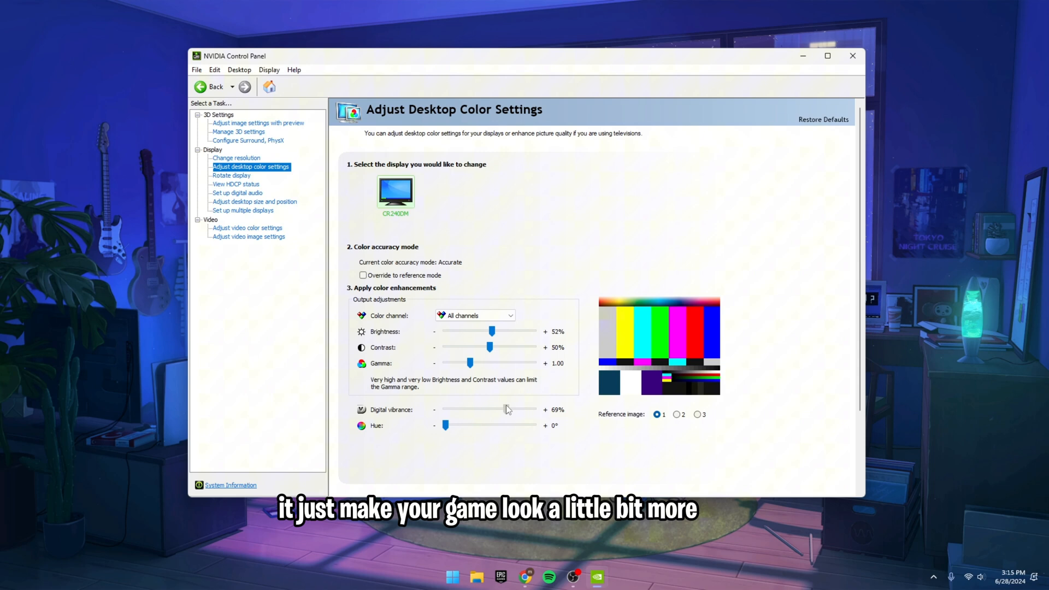
left_click_drag(499, 409, 506, 410)
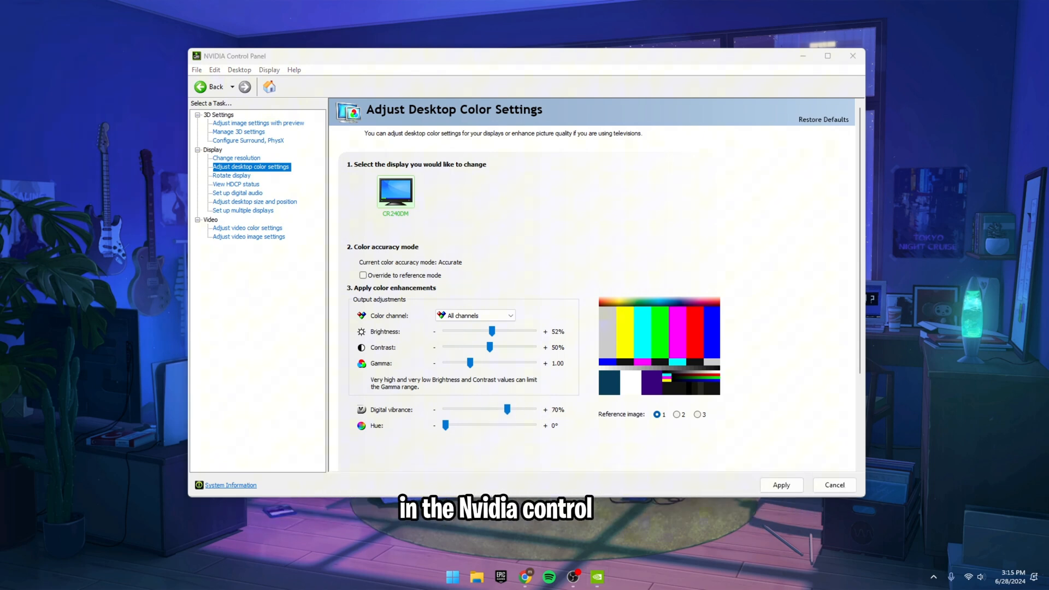
mouse_move(636, 447)
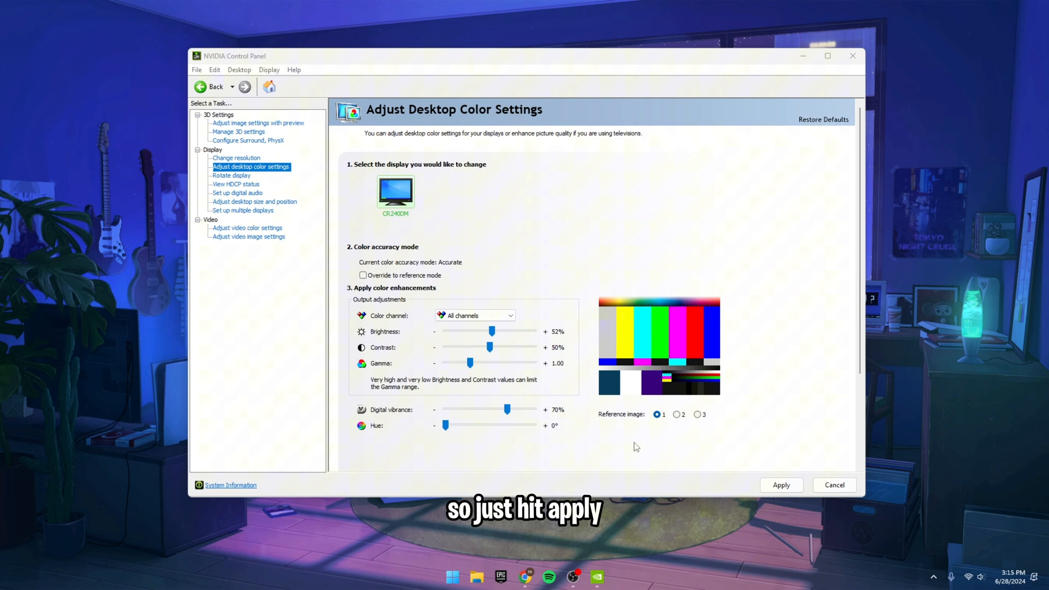
left_click(781, 485)
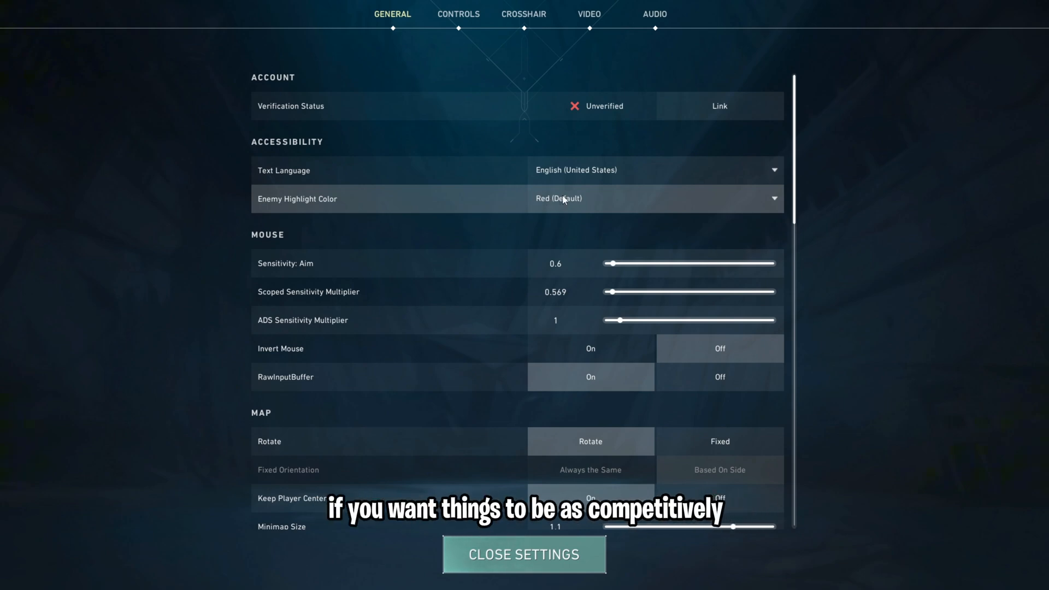
Step: Set Valorant's Enemy Highlight Color to Yellow (Deuteranopia) in General settings
left_click(655, 198)
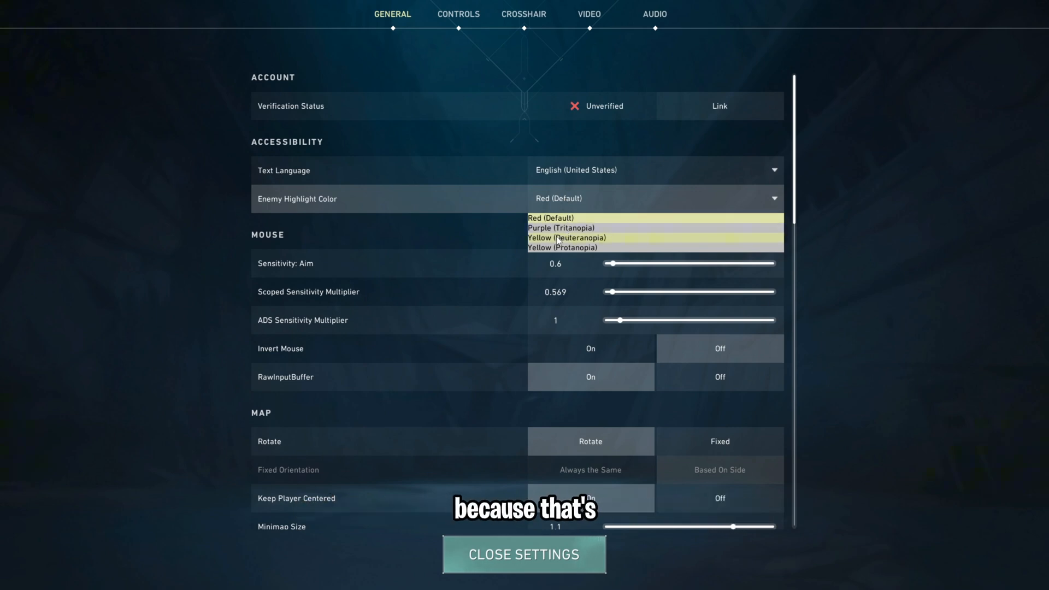
left_click(566, 237)
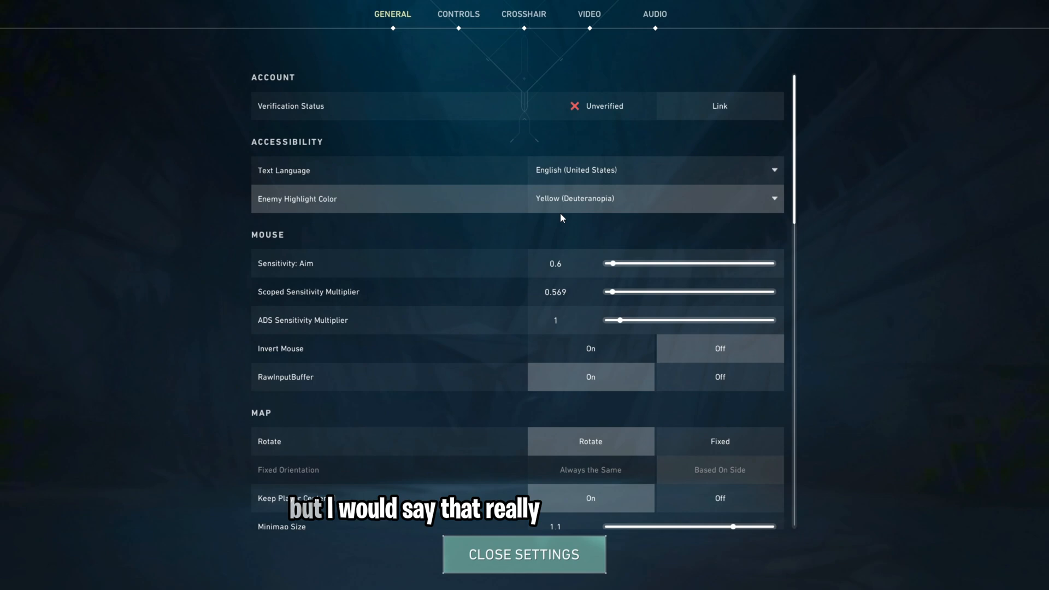
left_click(520, 555)
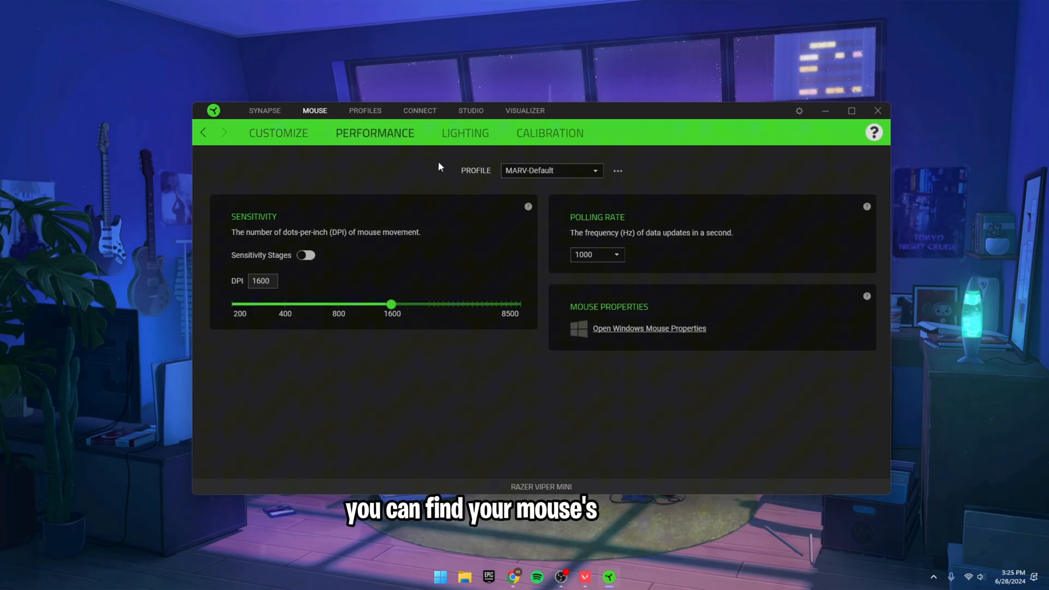
Step: View the mouse Performance page in Razer Synapse: 1600 DPI, 1000 Hz polling
left_click(597, 255)
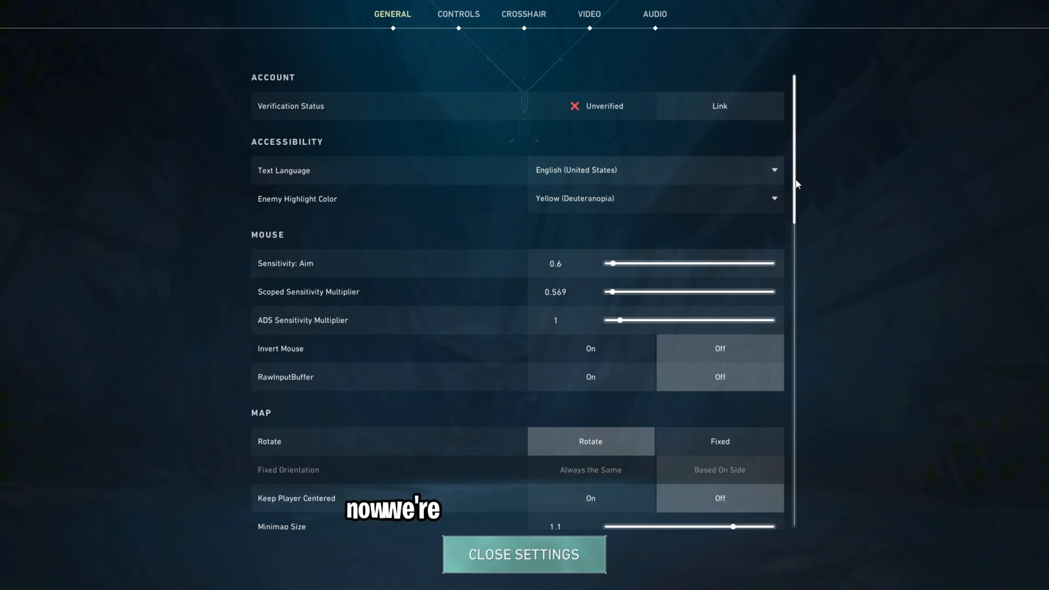
Step: Scroll Valorant's General settings past Map Region Names and Privacy options to Other
scroll("down", 3)
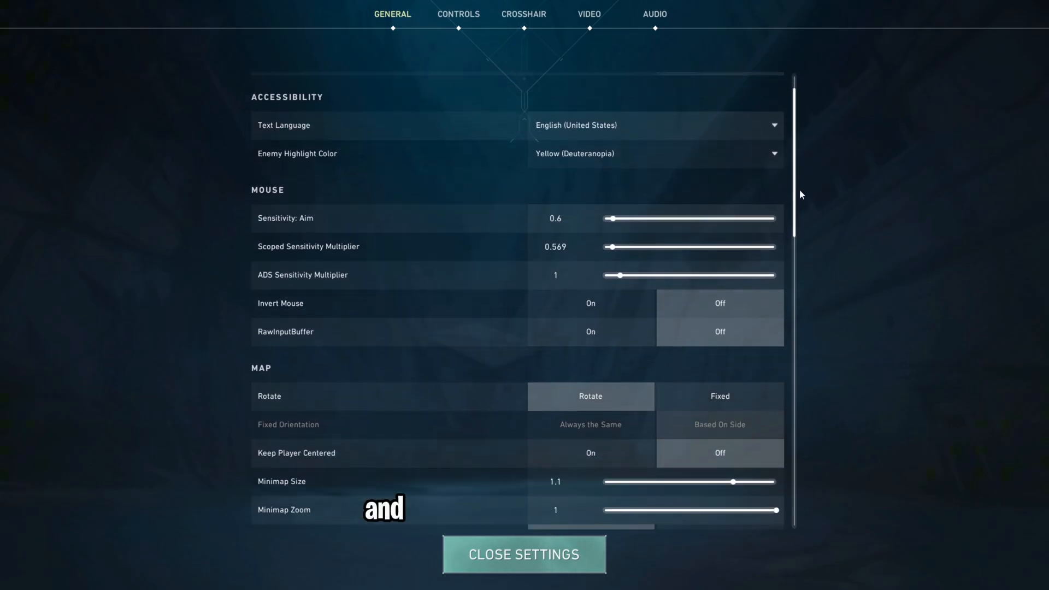
scroll("down", 3)
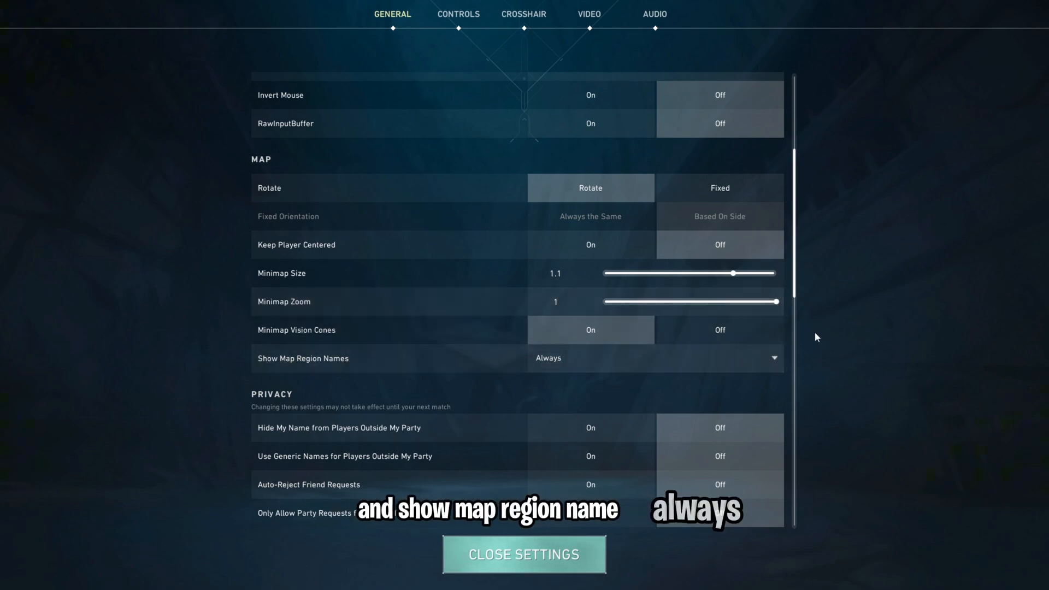
left_click(524, 571)
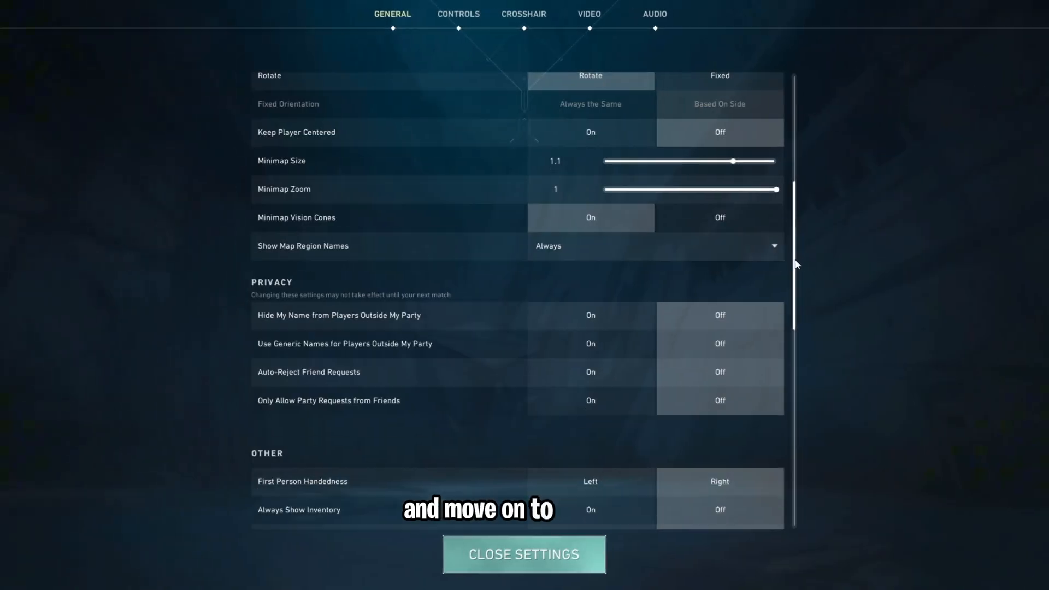
Step: Review the Other gameplay toggles and Network Buffering, then go to the Controls Actions keybinds
scroll("down", 3)
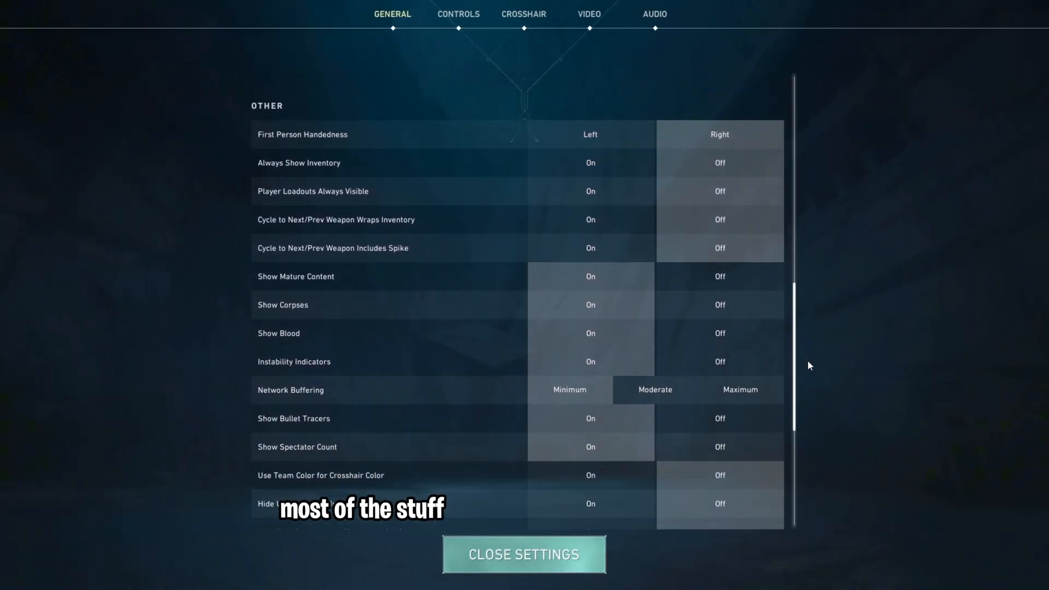
scroll("down", 3)
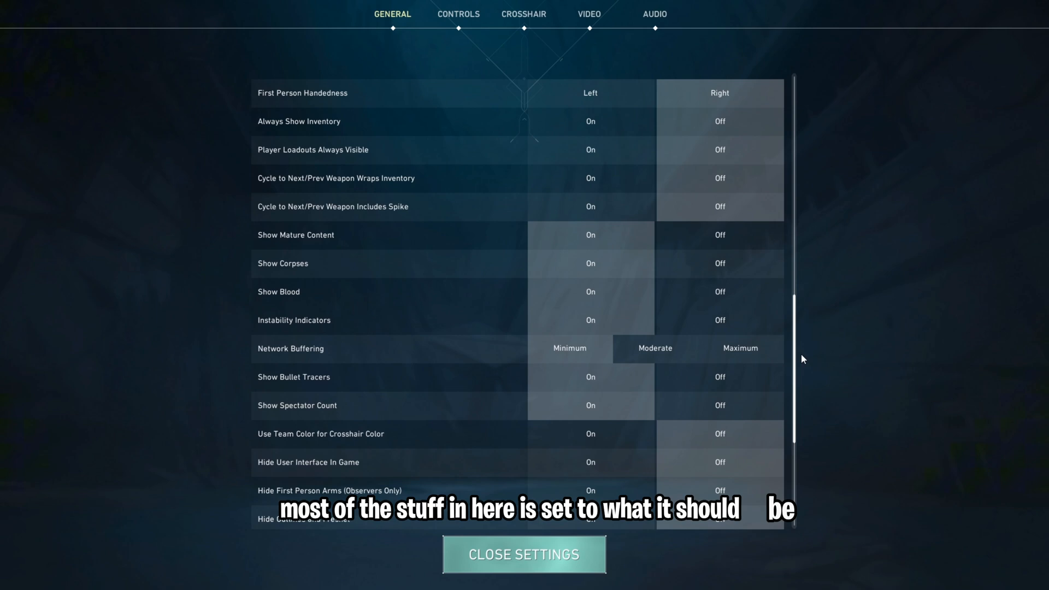
mouse_move(598, 292)
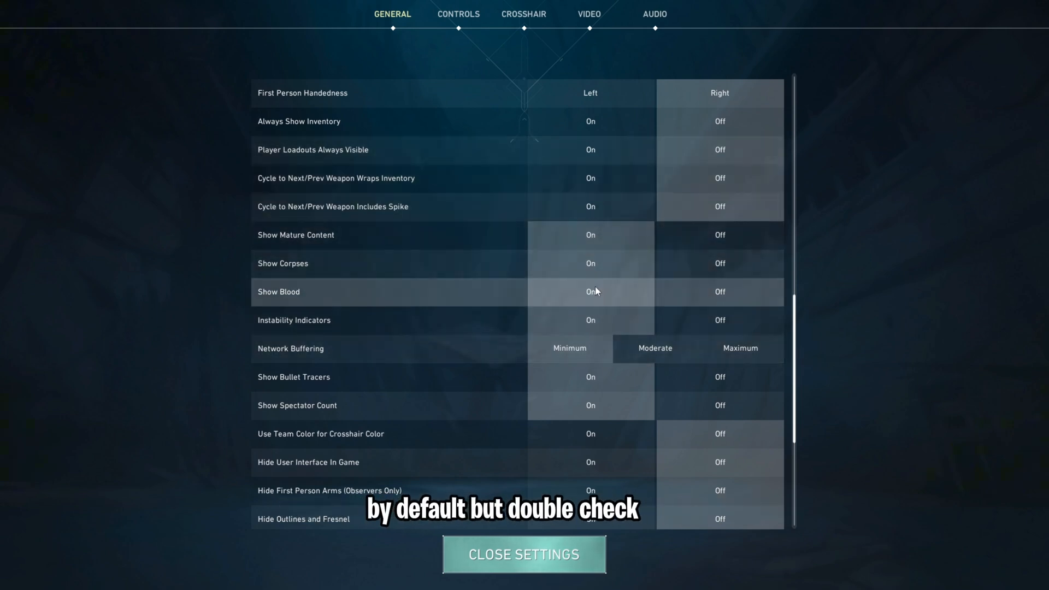
left_click(569, 348)
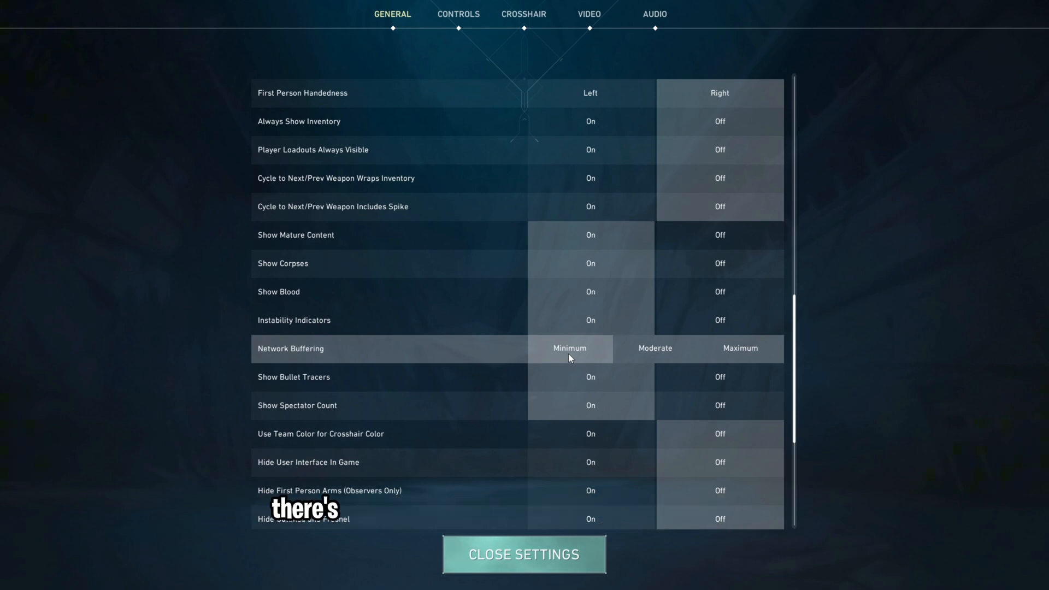
left_click(459, 13)
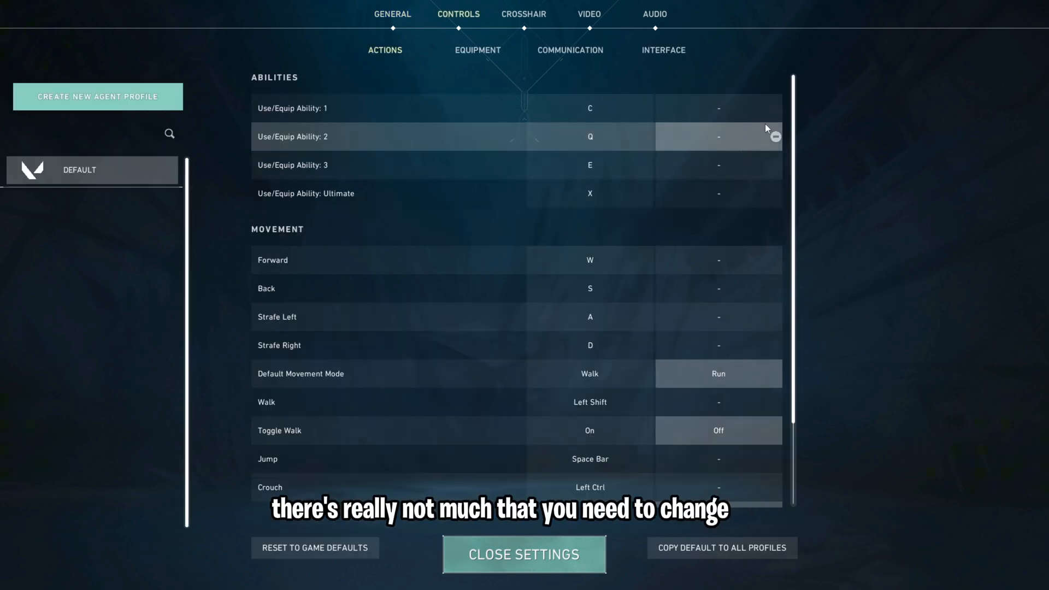
Step: Scroll the Actions keybinds without changing them, then go to the Video General page
scroll("down", 3)
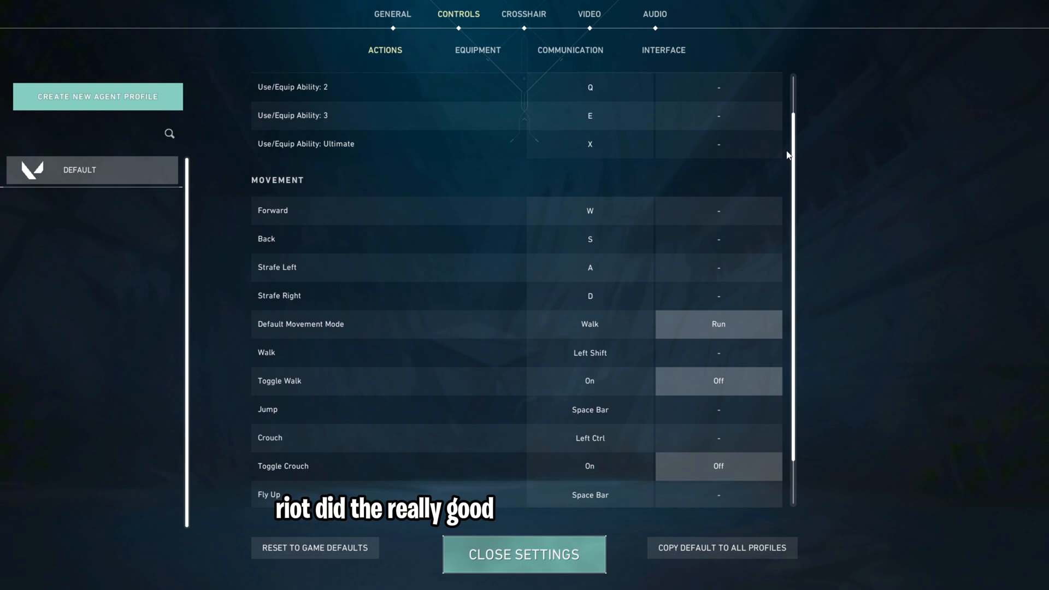
scroll("down", 3)
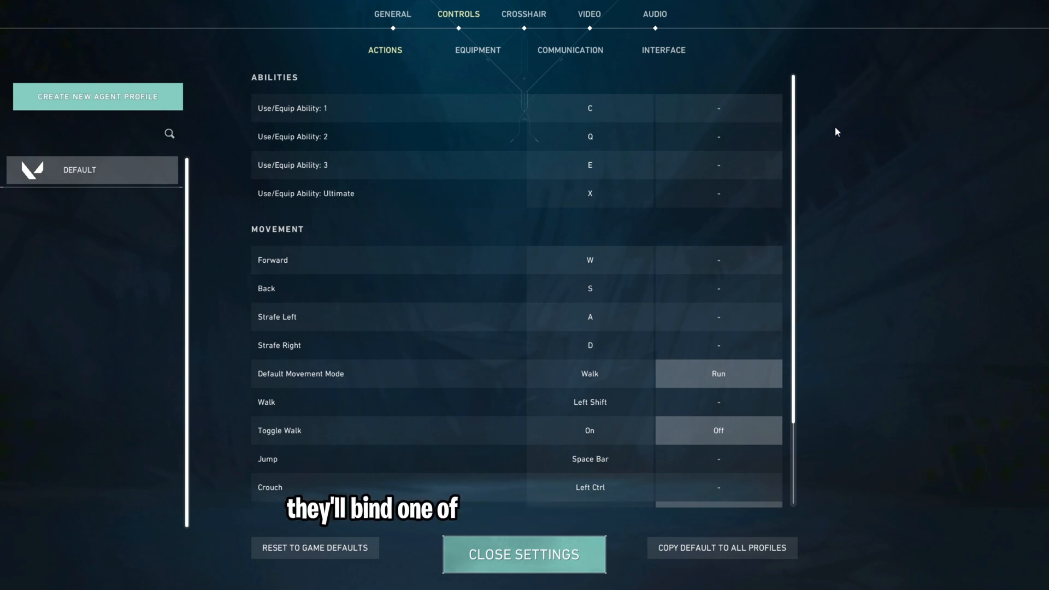
mouse_move(838, 138)
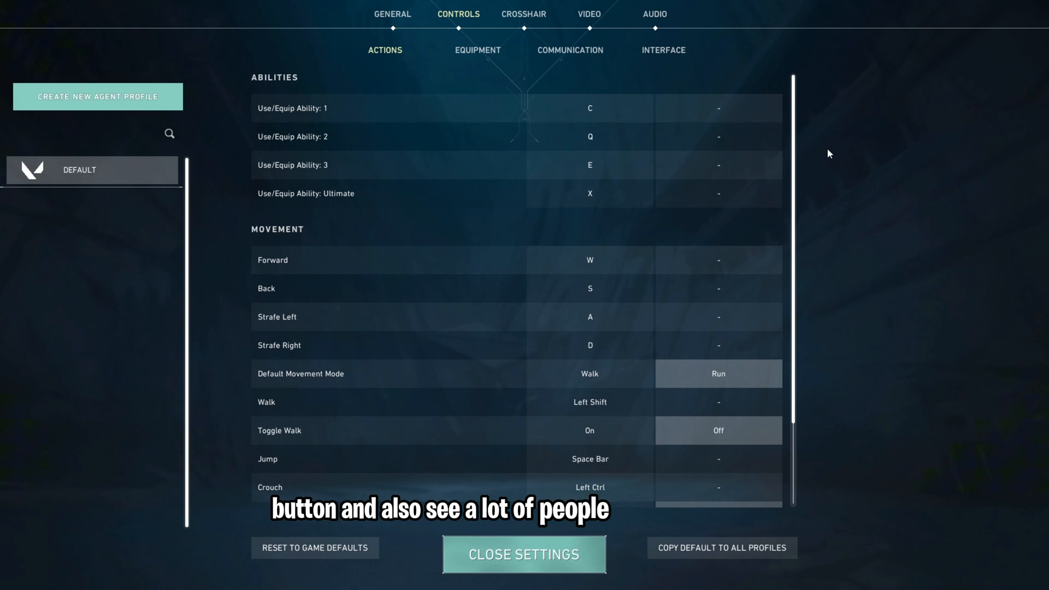
mouse_move(803, 157)
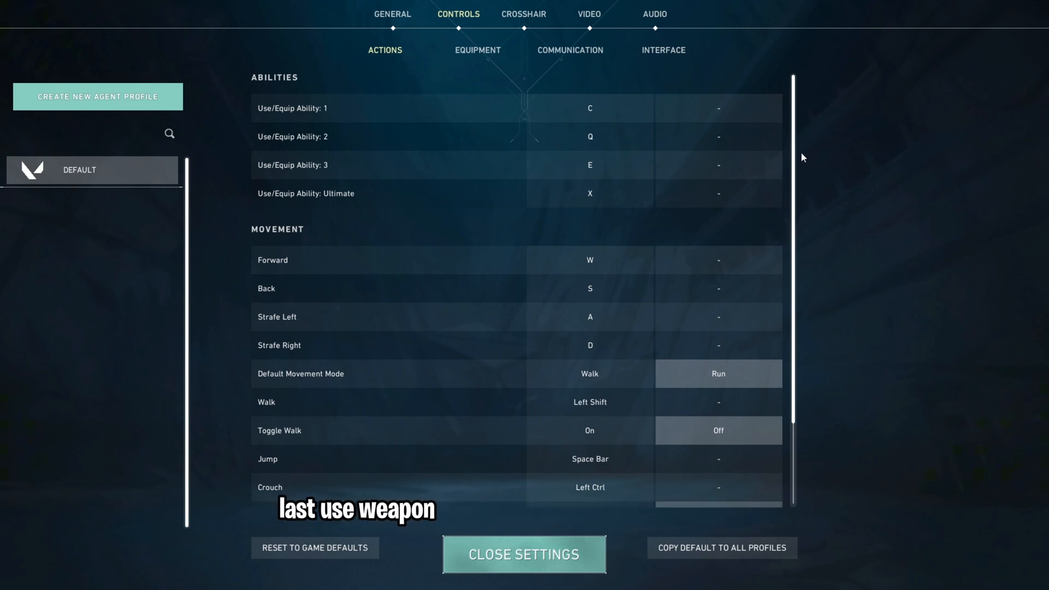
mouse_move(830, 170)
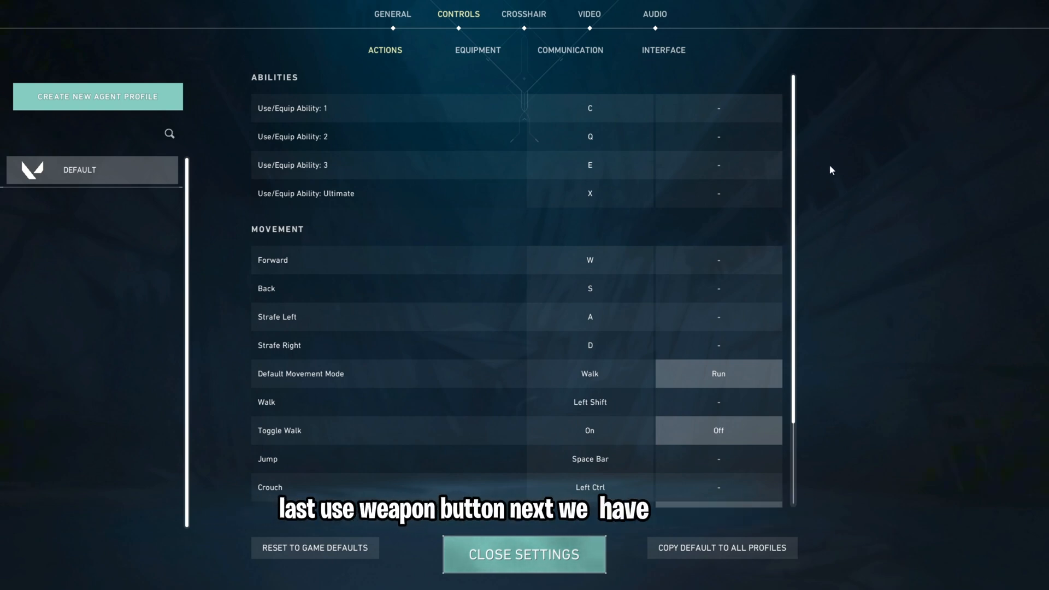
left_click(587, 14)
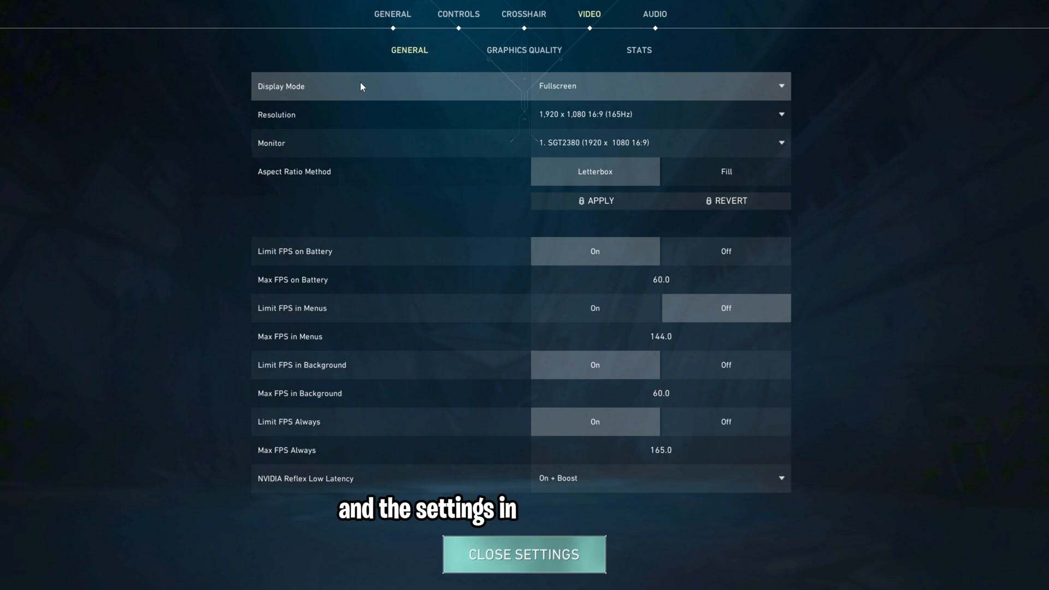
Step: Set Limit FPS on Battery to Off and go to the Graphics Quality page
left_click(523, 555)
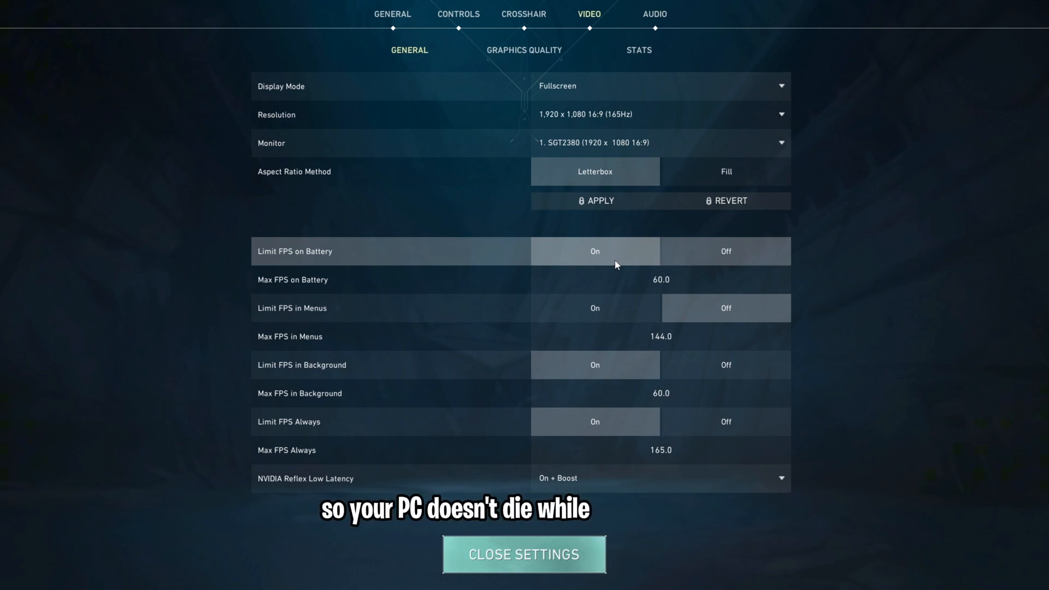
left_click(726, 252)
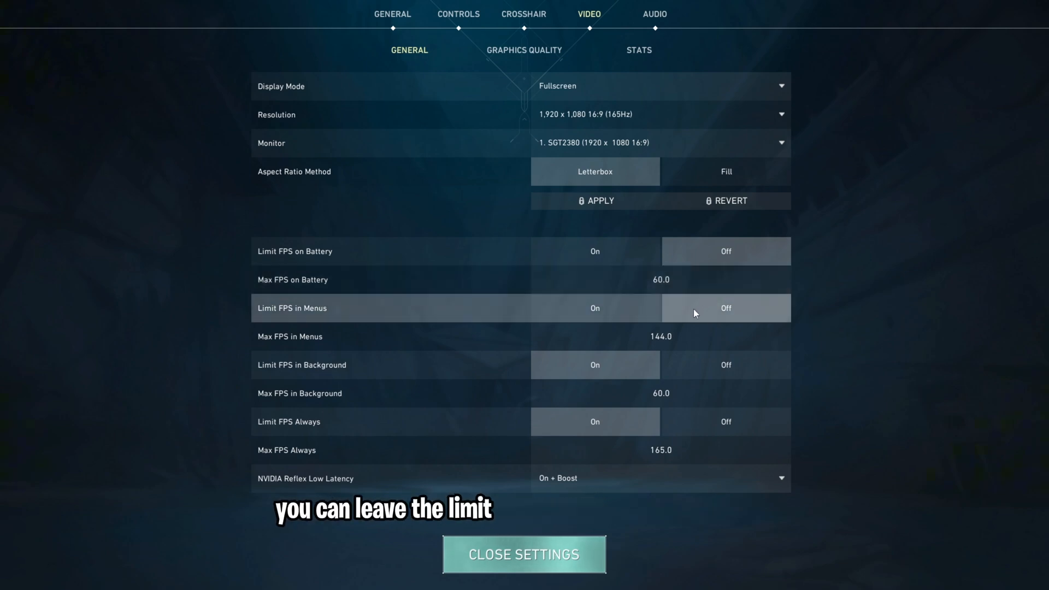
mouse_move(707, 317)
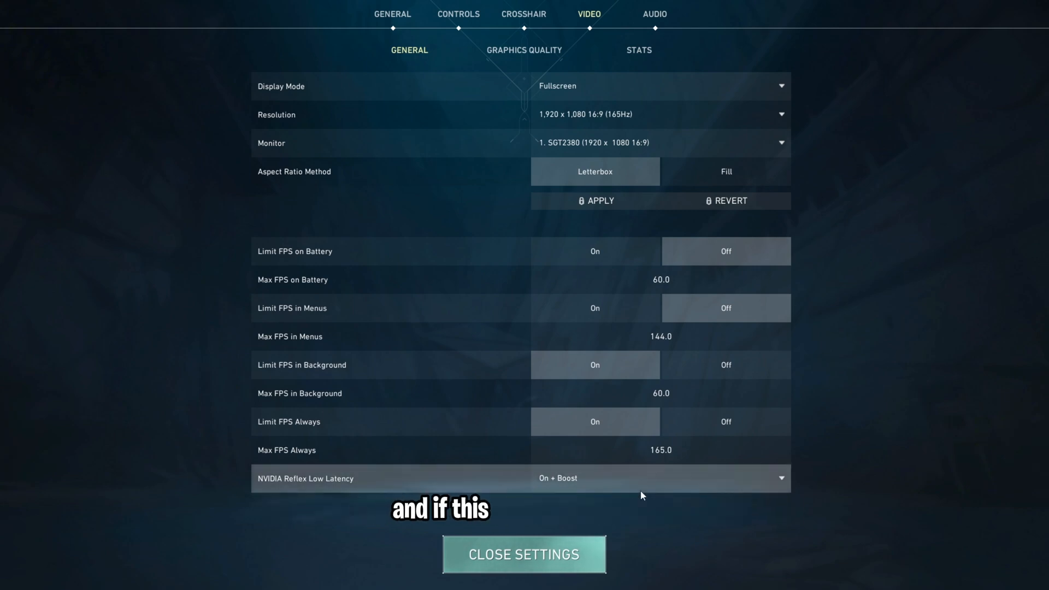
left_click(523, 50)
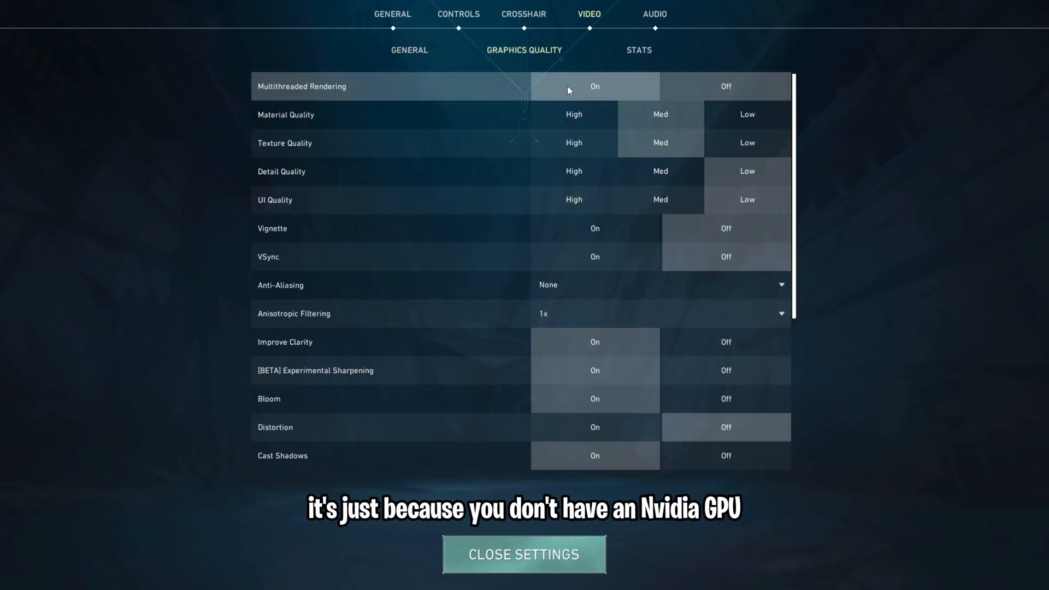
mouse_move(589, 96)
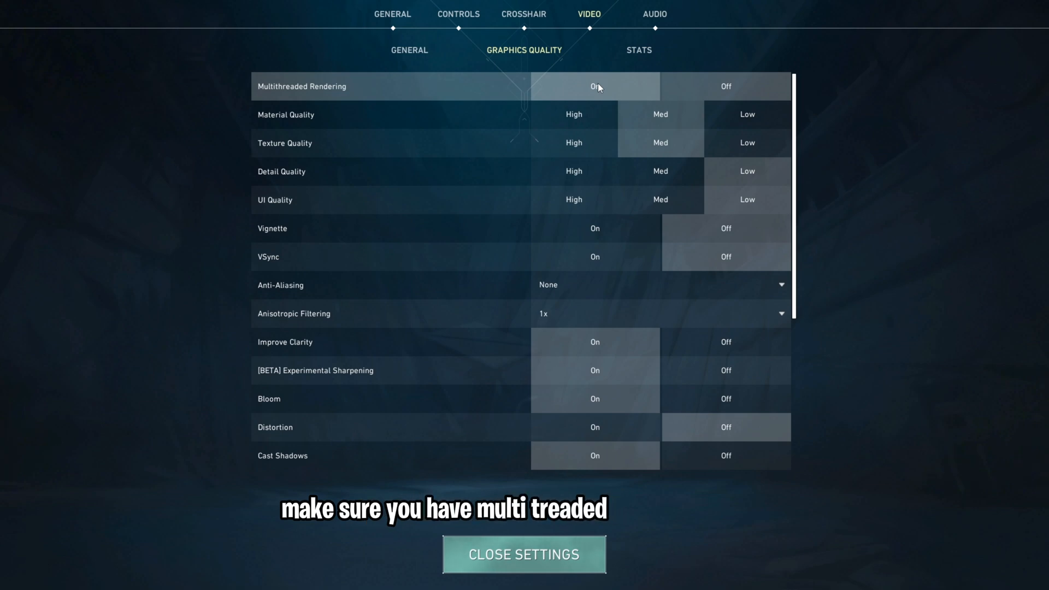
mouse_move(627, 83)
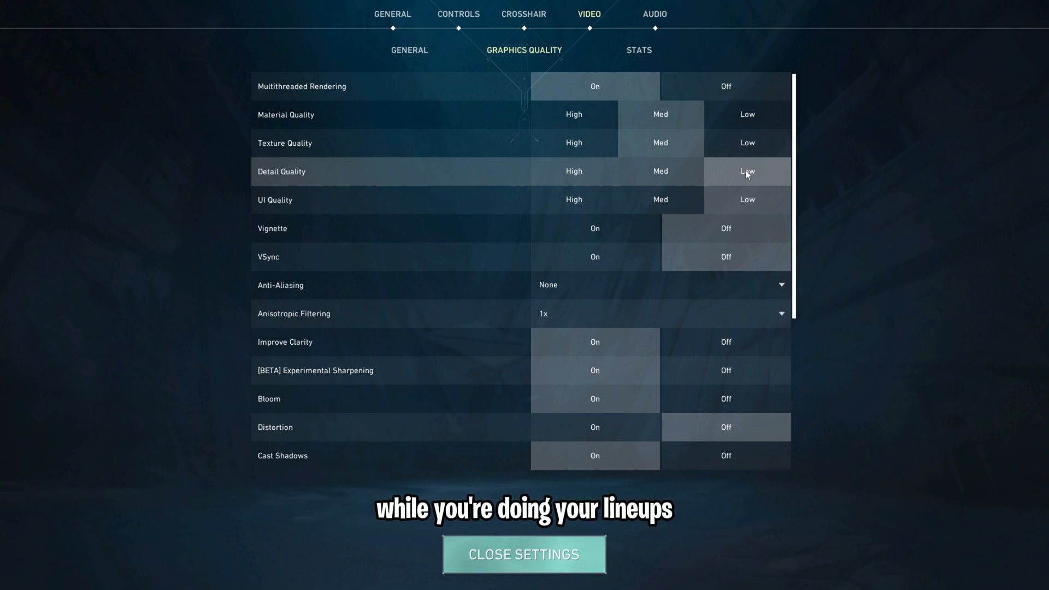
mouse_move(740, 201)
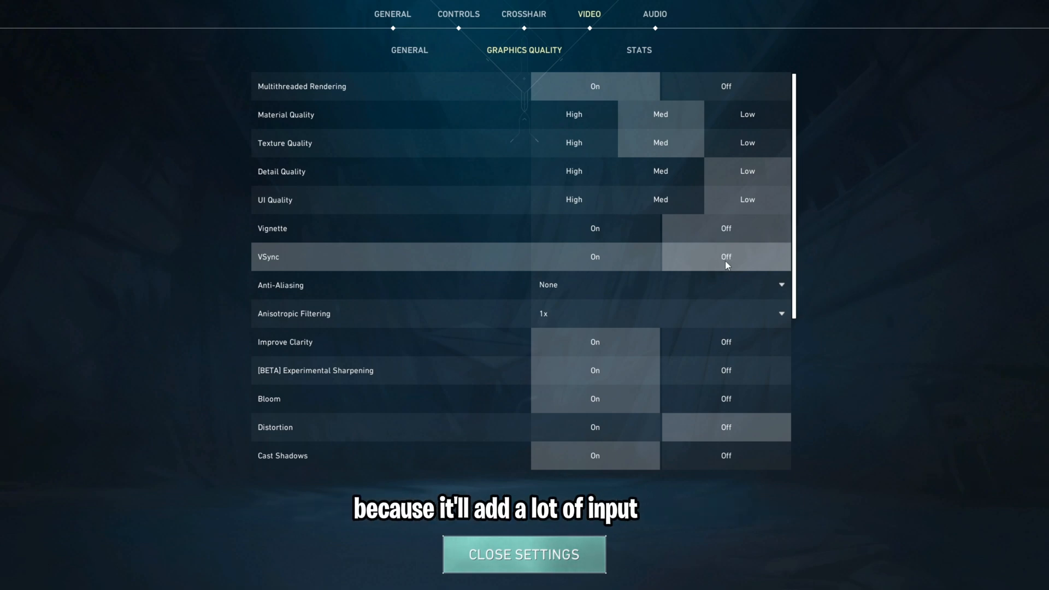
mouse_move(707, 284)
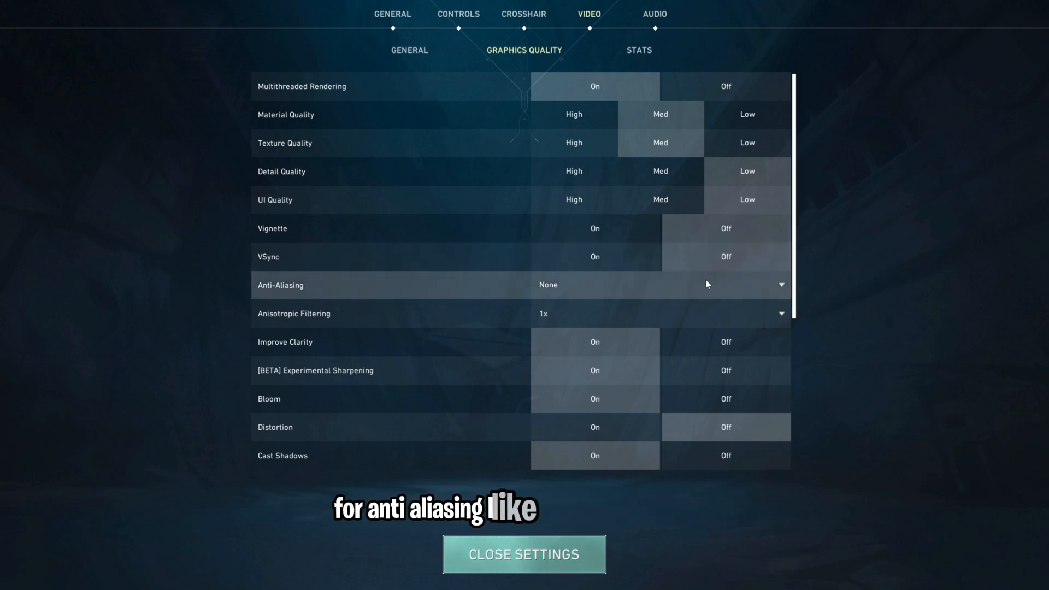
mouse_move(709, 310)
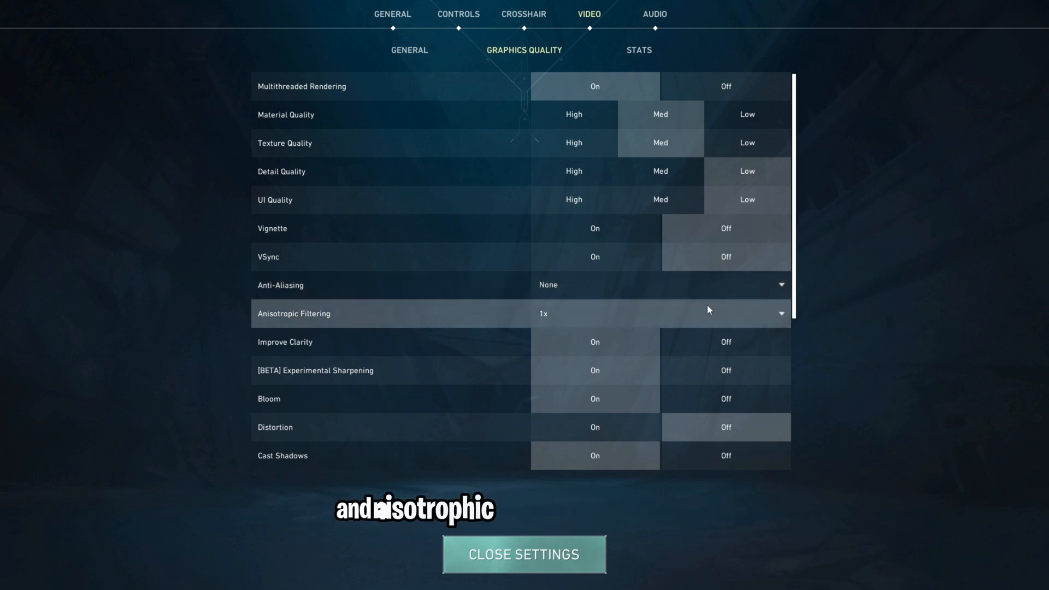
mouse_move(726, 321)
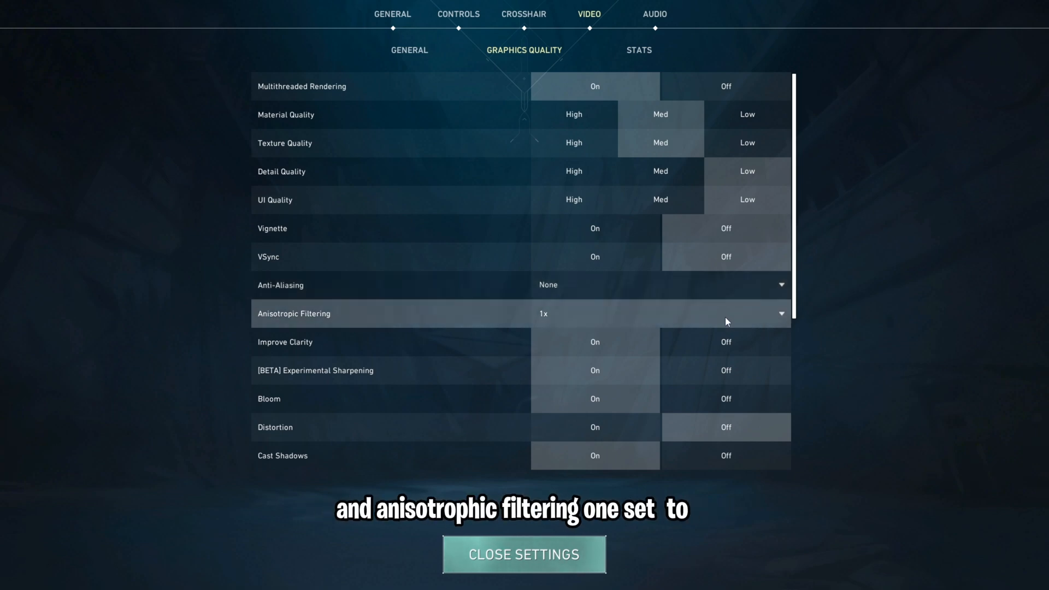
mouse_move(704, 317)
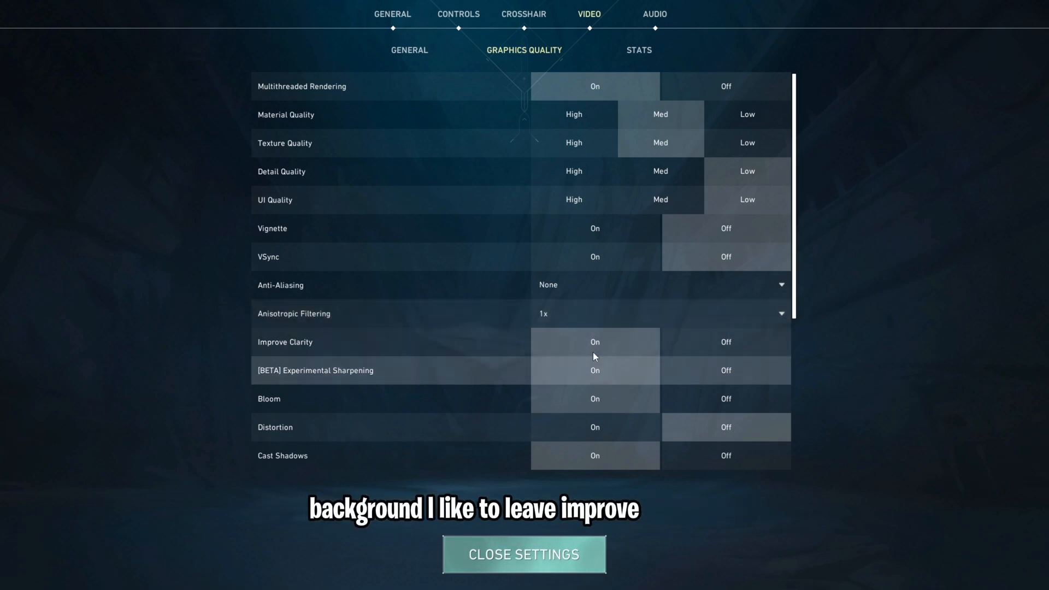
mouse_move(583, 361)
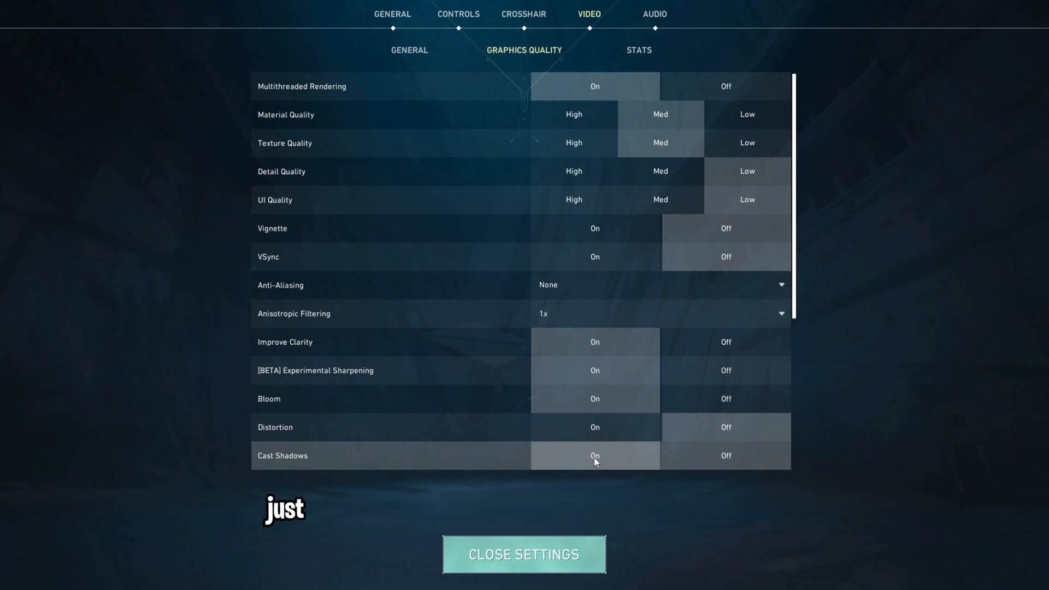
Step: Leave the Graphics Quality options as they are and go to the Video Stats page
left_click(639, 50)
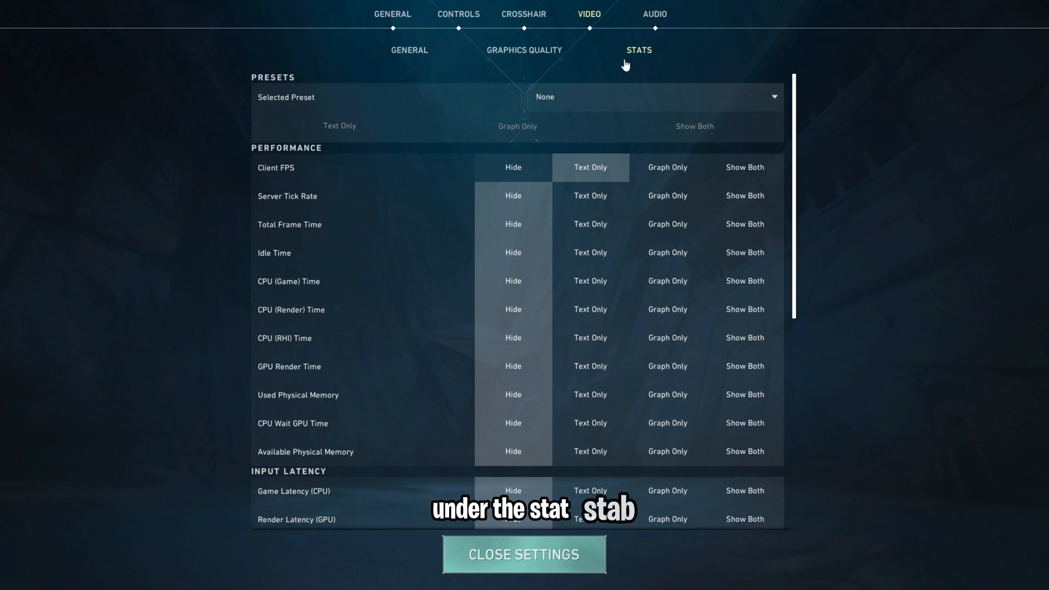
mouse_move(609, 72)
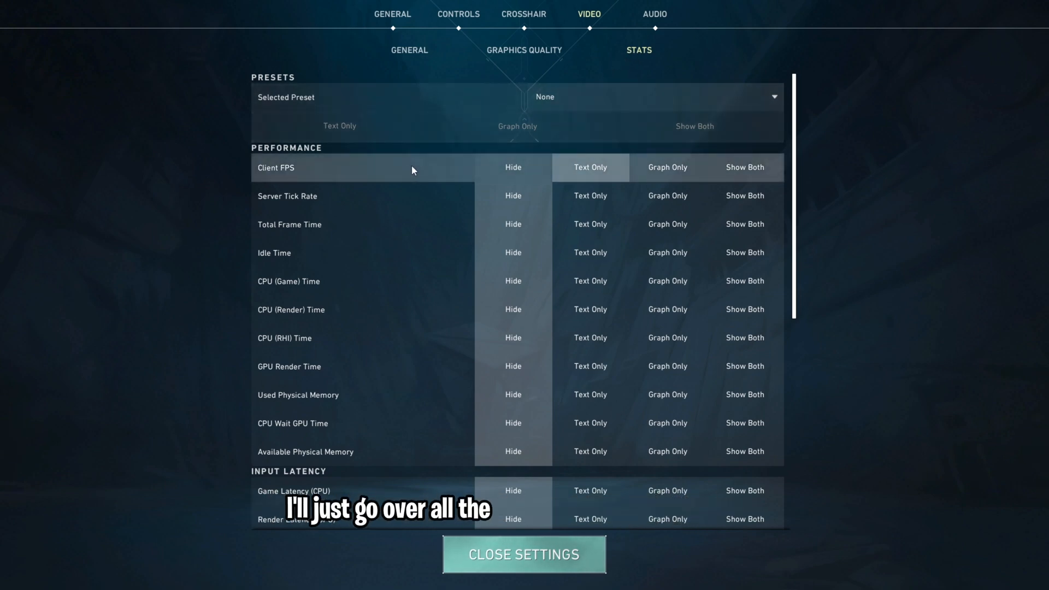
mouse_move(460, 180)
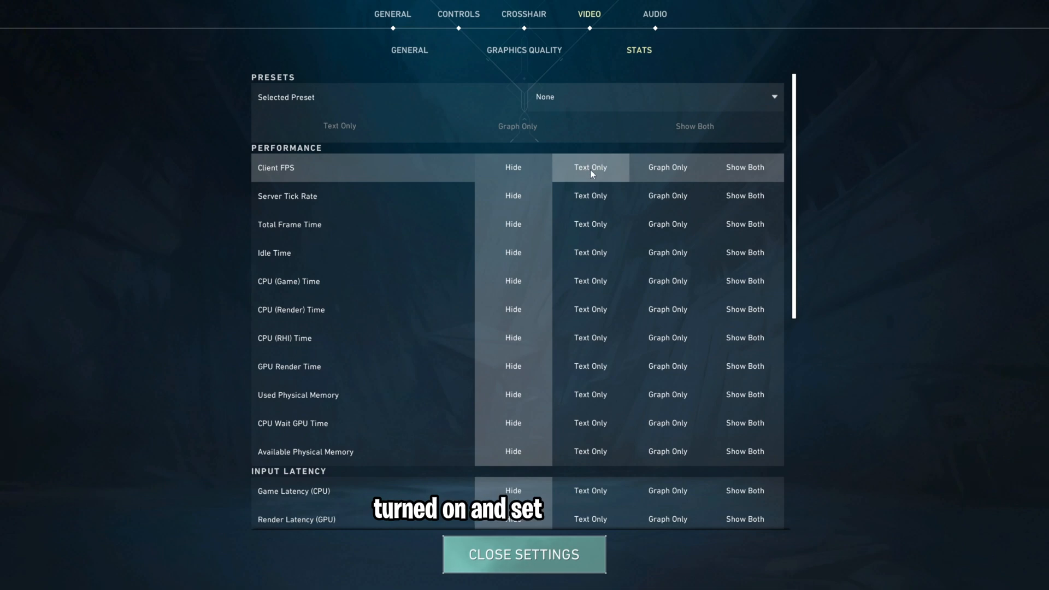
Step: Check that Client FPS and latency stats show as Text Only, then go to Audio Sounds
scroll("down", 3)
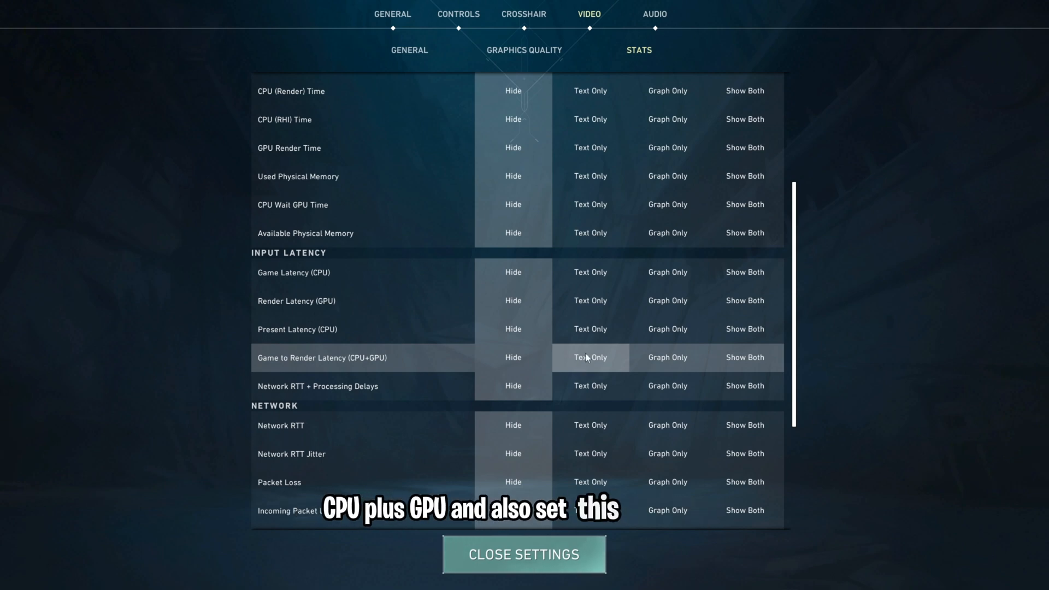
left_click(656, 14)
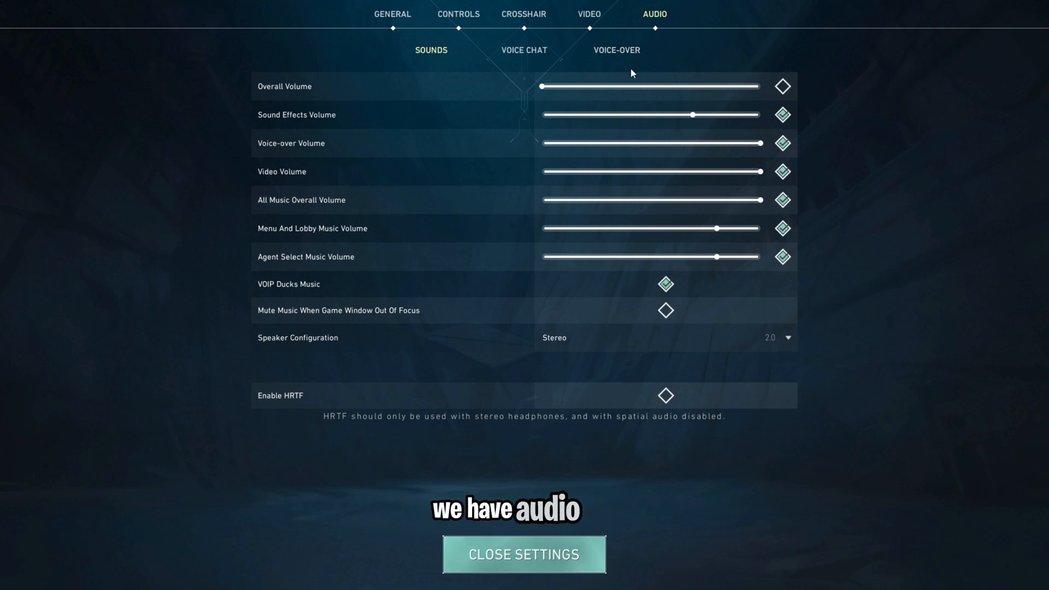
mouse_move(624, 95)
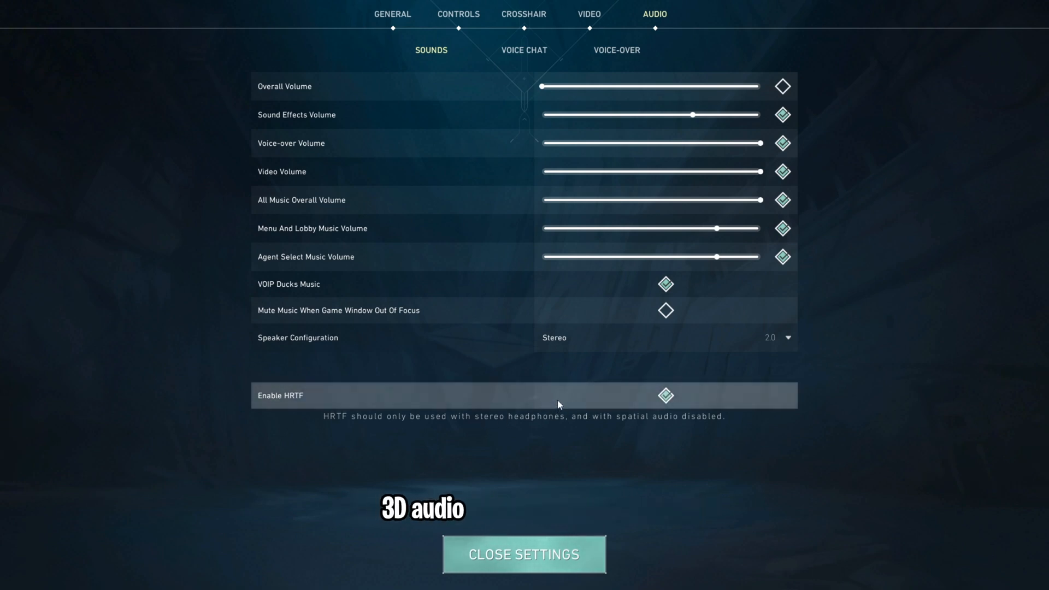
mouse_move(311, 425)
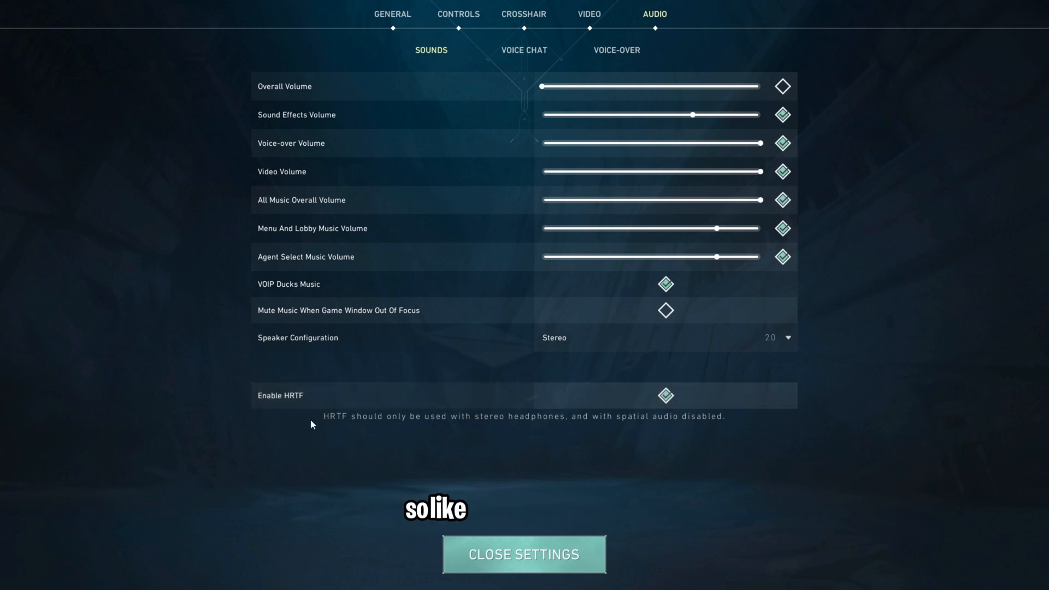
mouse_move(625, 431)
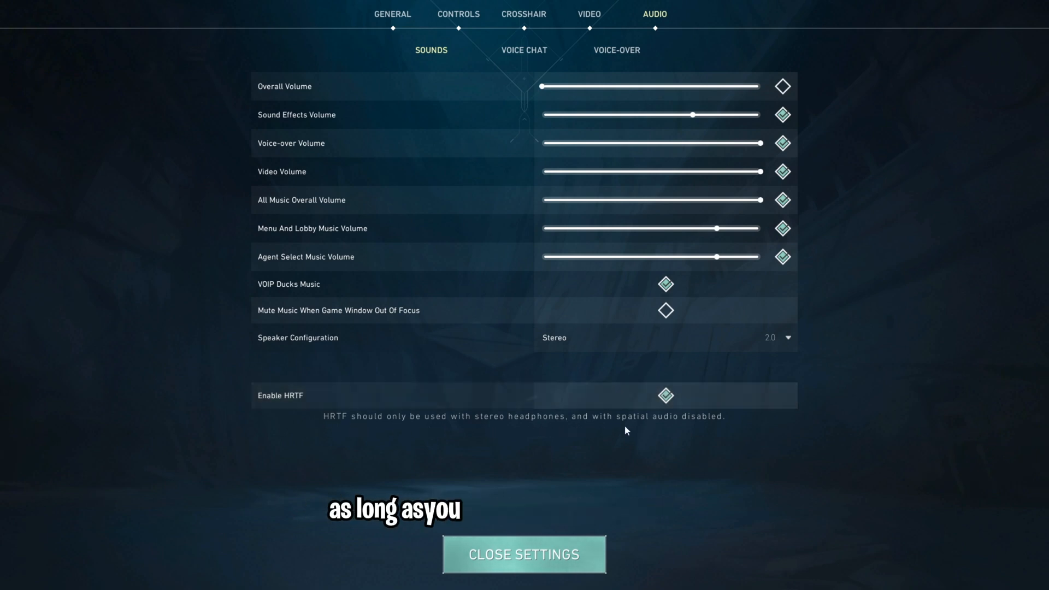
mouse_move(739, 427)
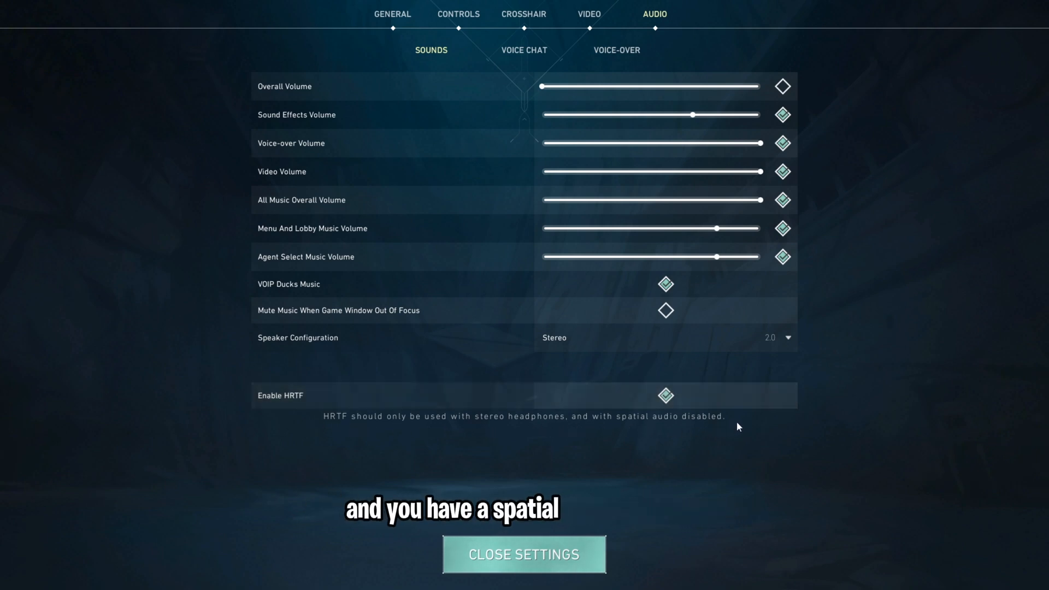